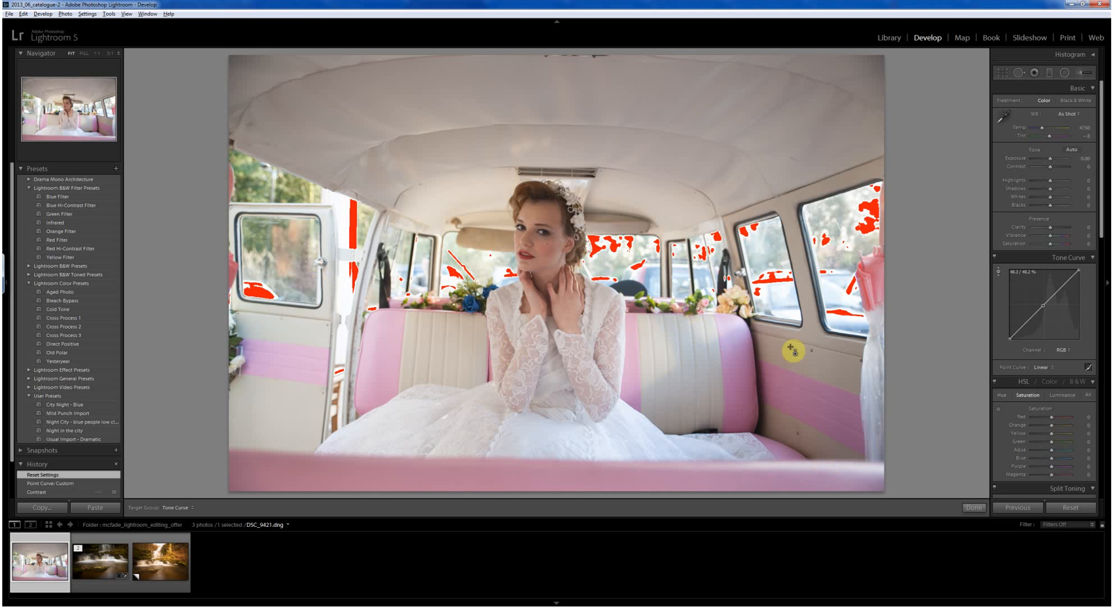
pyautogui.moveTo(947, 358)
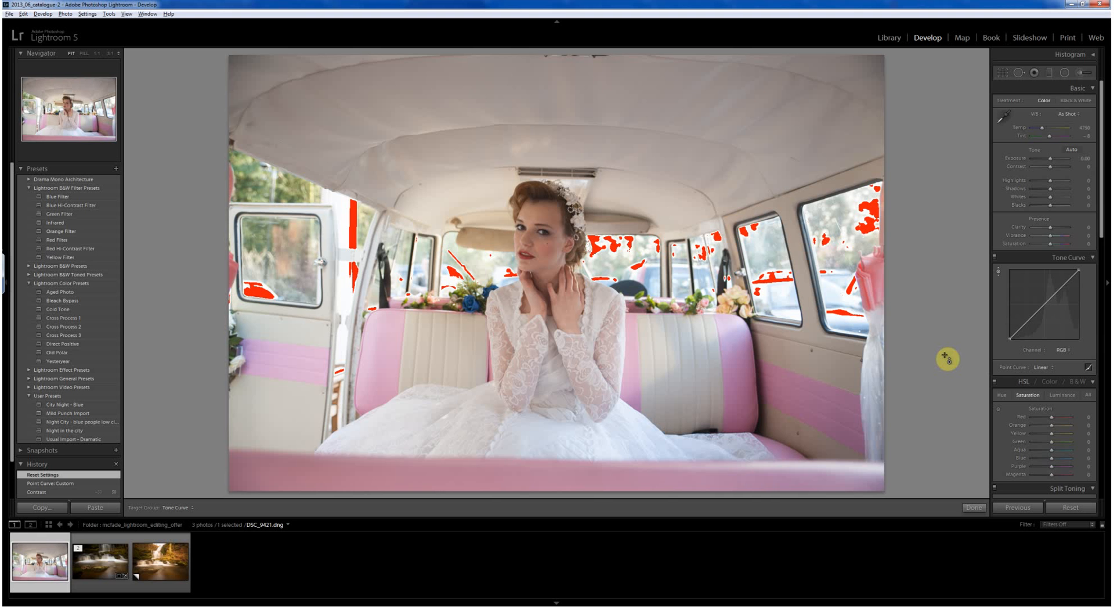
pyautogui.moveTo(956, 164)
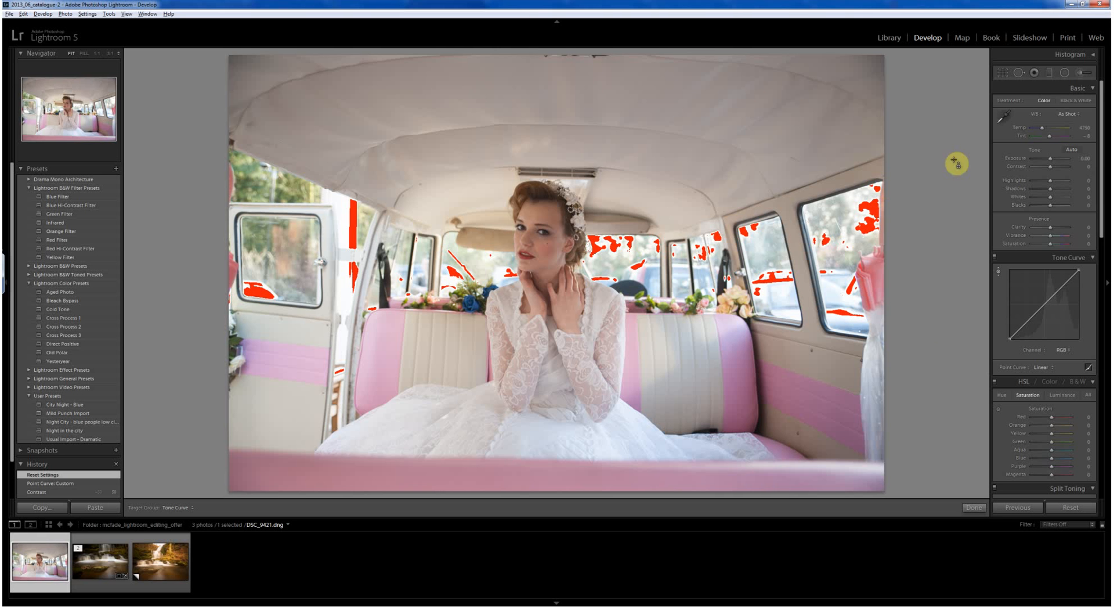
pyautogui.moveTo(991, 201)
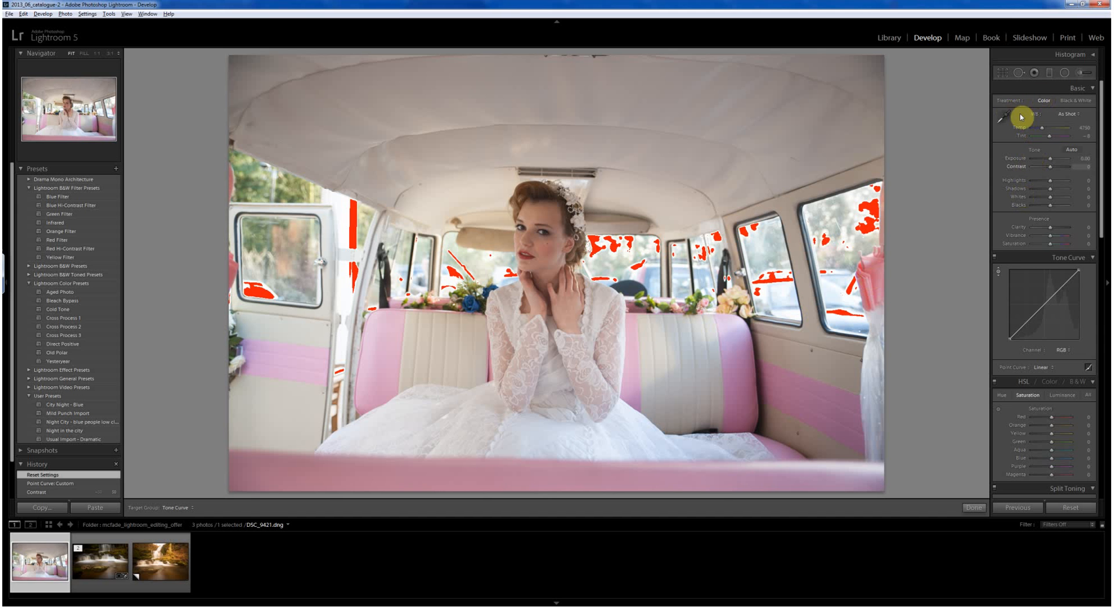
# Step: Activate the White Balance Selector eyedropper to sample a neutral spot on the photo
pyautogui.click(1002, 115)
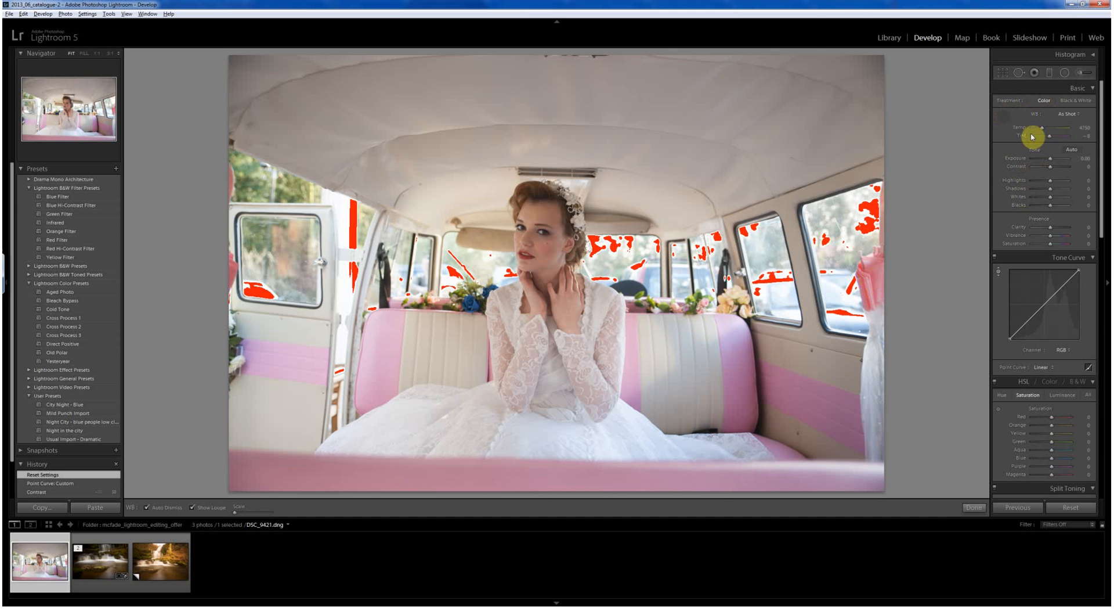
pyautogui.moveTo(1081, 58)
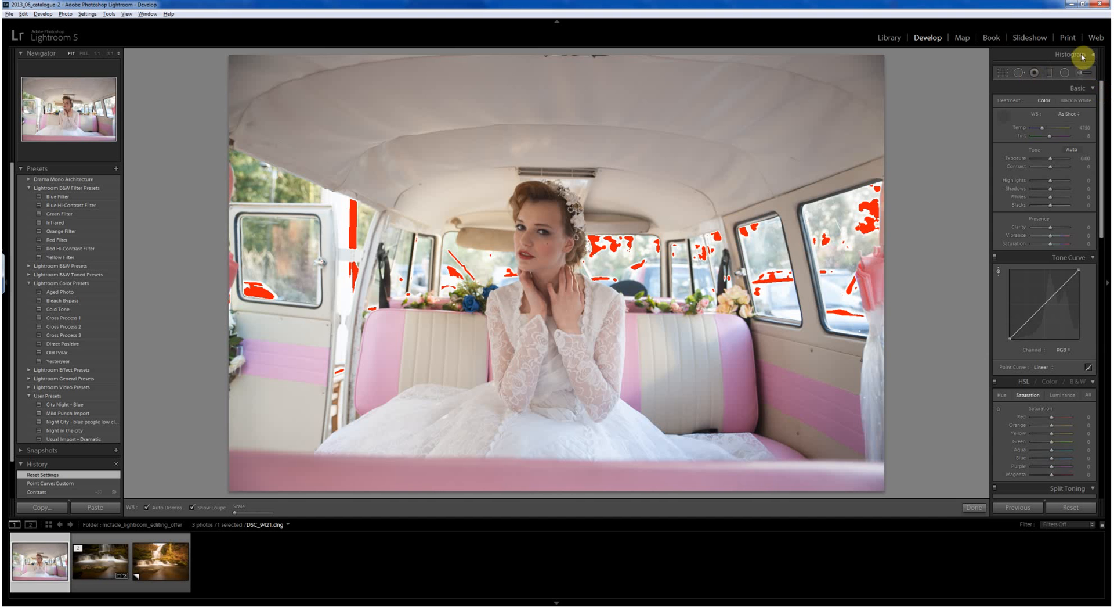
# Step: Show the Histogram panel and enter Crop Overlay on the van portrait
pyautogui.click(1070, 55)
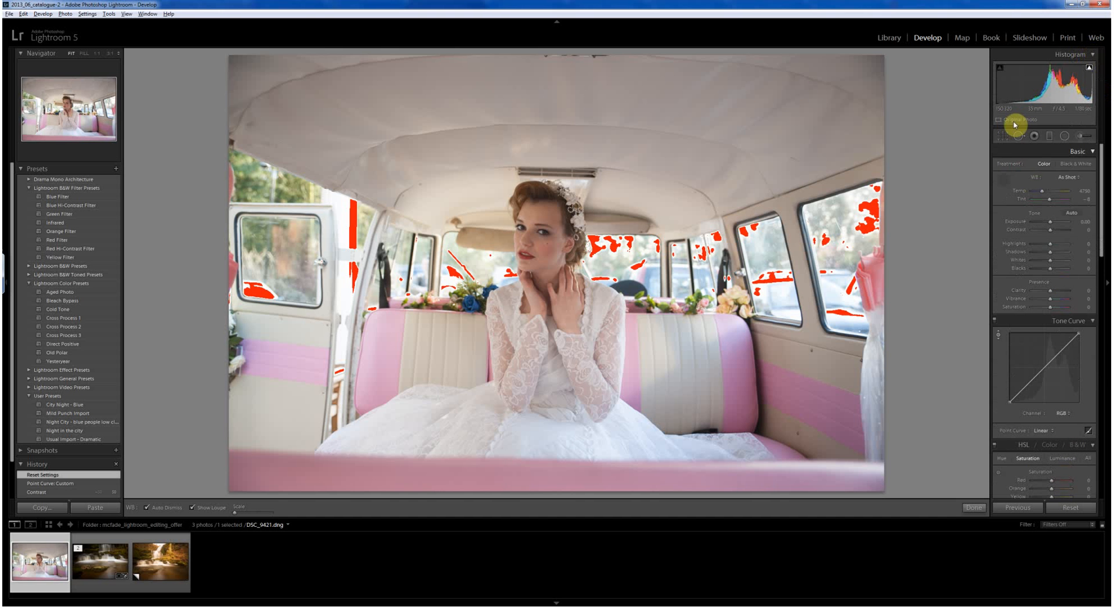
pyautogui.click(1001, 136)
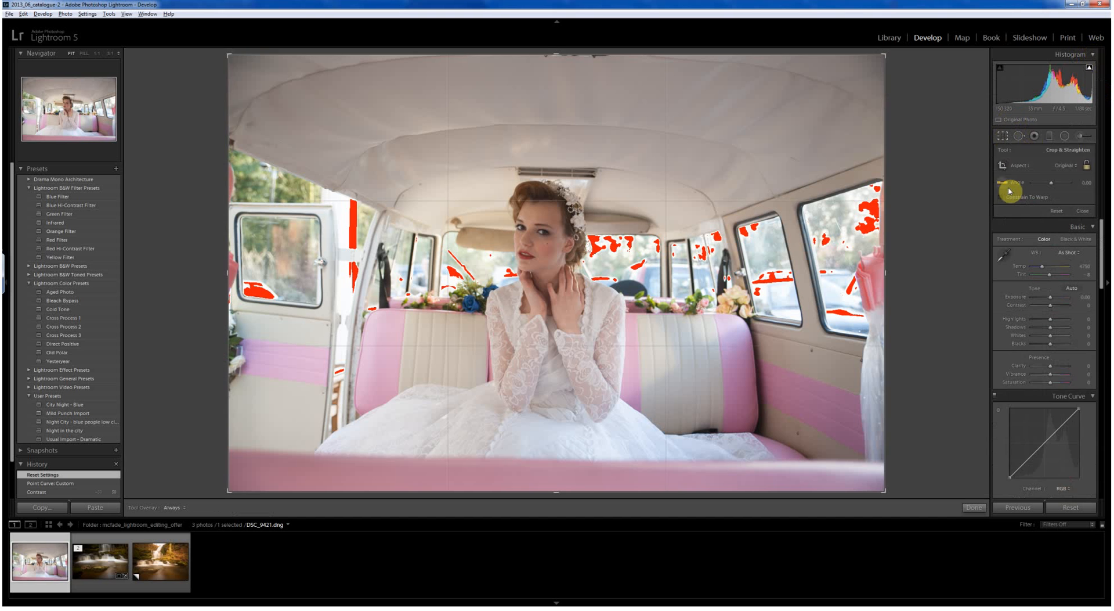
pyautogui.moveTo(734, 320)
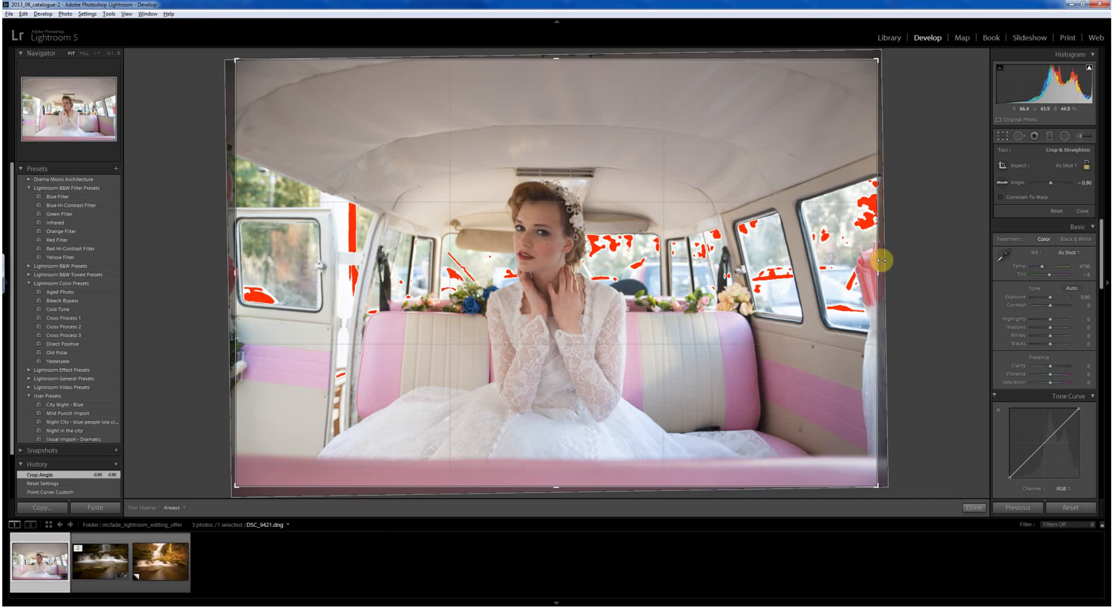
pyautogui.moveTo(967, 232)
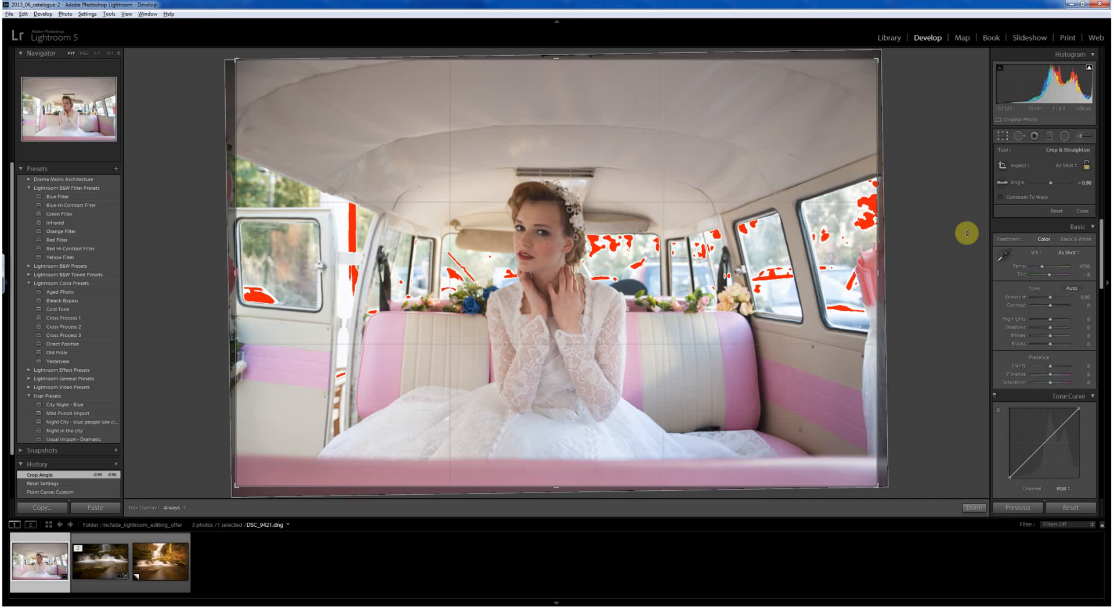
pyautogui.moveTo(577, 435)
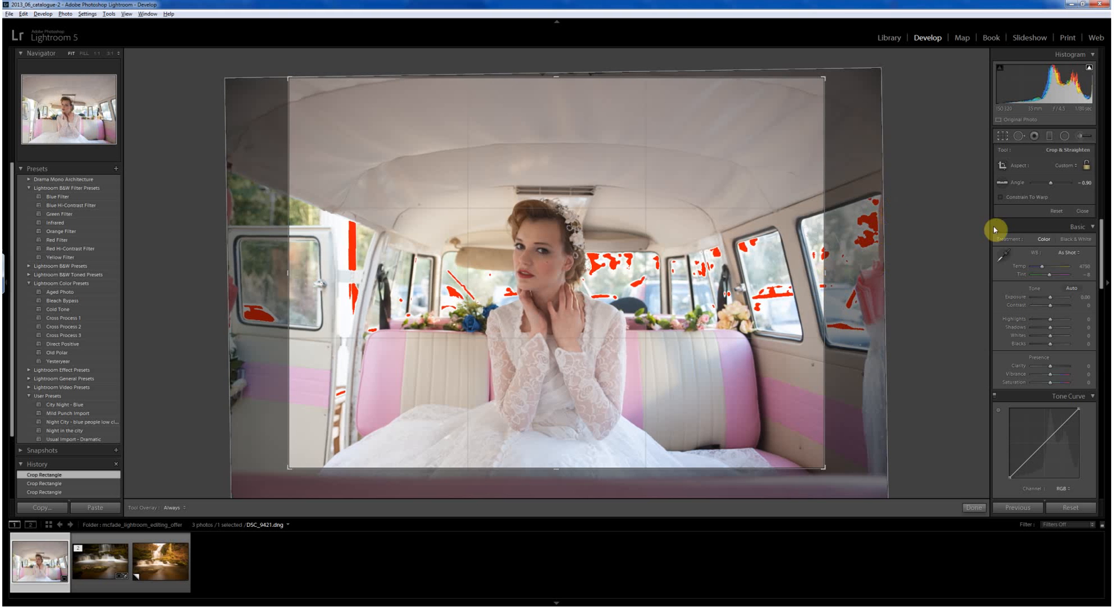
# Step: Crop the photo to a 1 x 1 square centred on the bride and apply it
pyautogui.click(1065, 164)
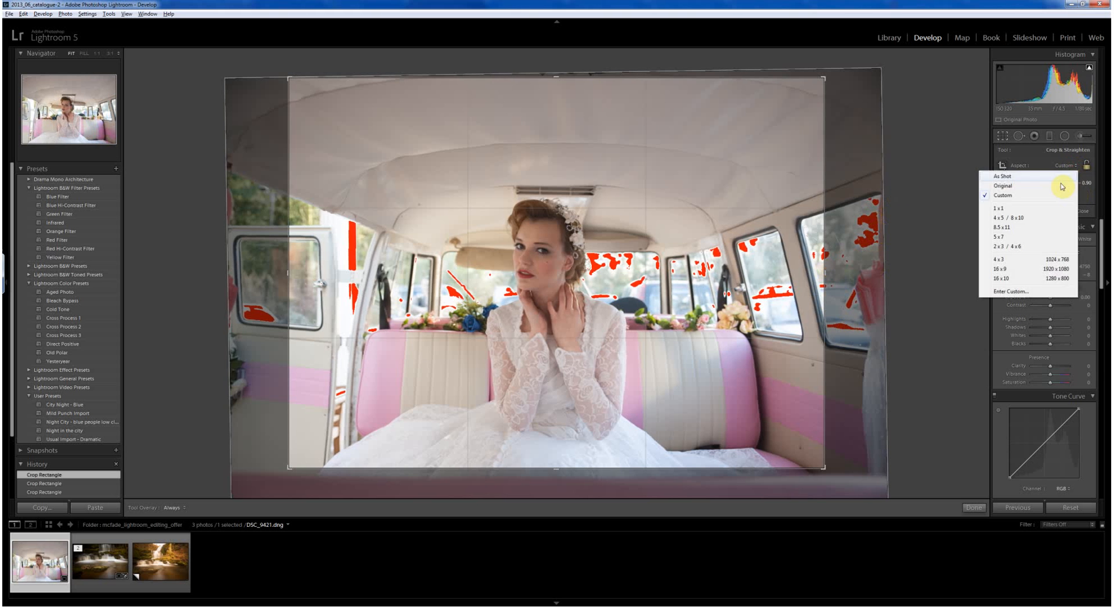
pyautogui.moveTo(1031, 210)
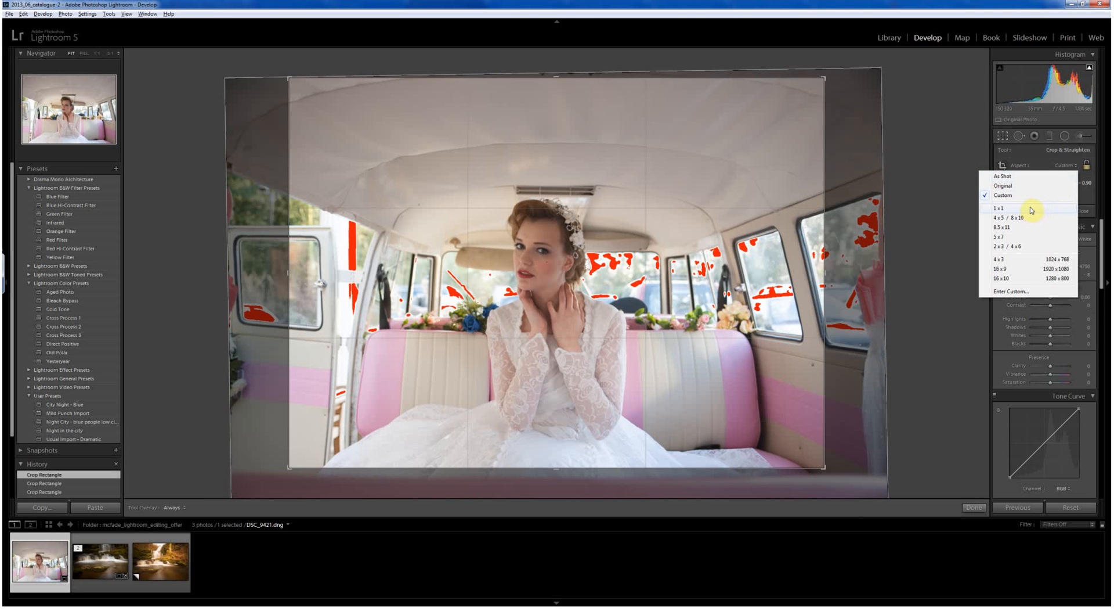
pyautogui.click(999, 208)
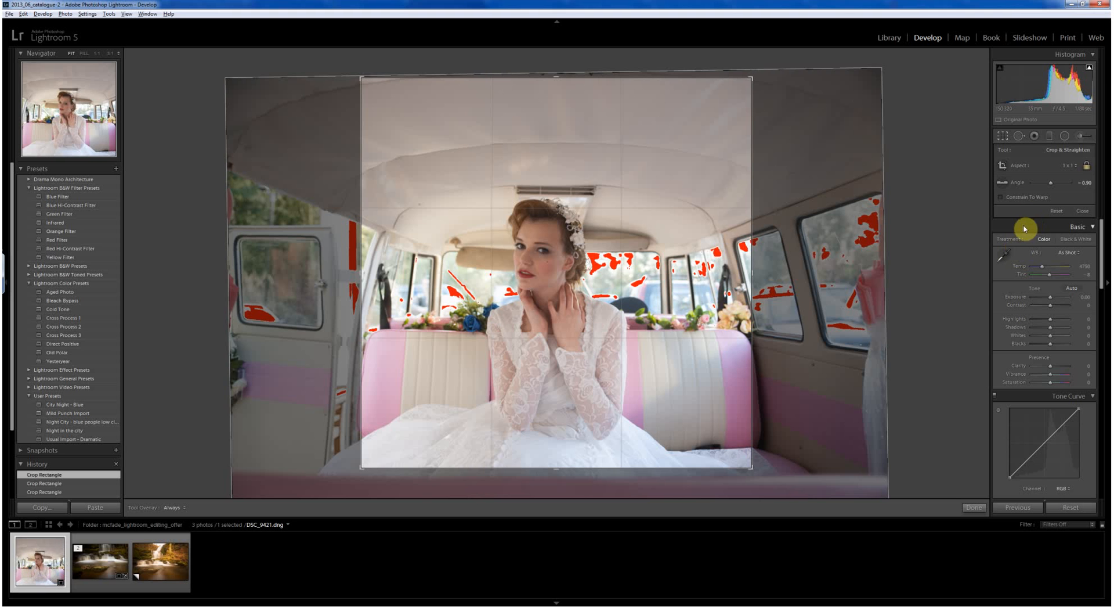
pyautogui.moveTo(561, 316)
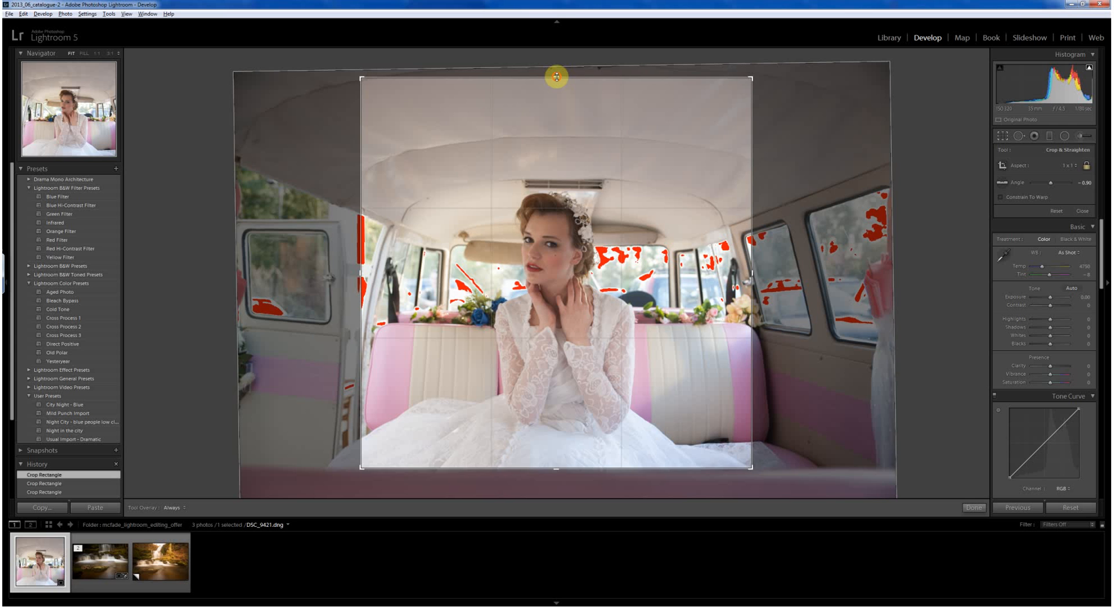
pyautogui.moveTo(556, 77); pyautogui.dragTo(559, 64)
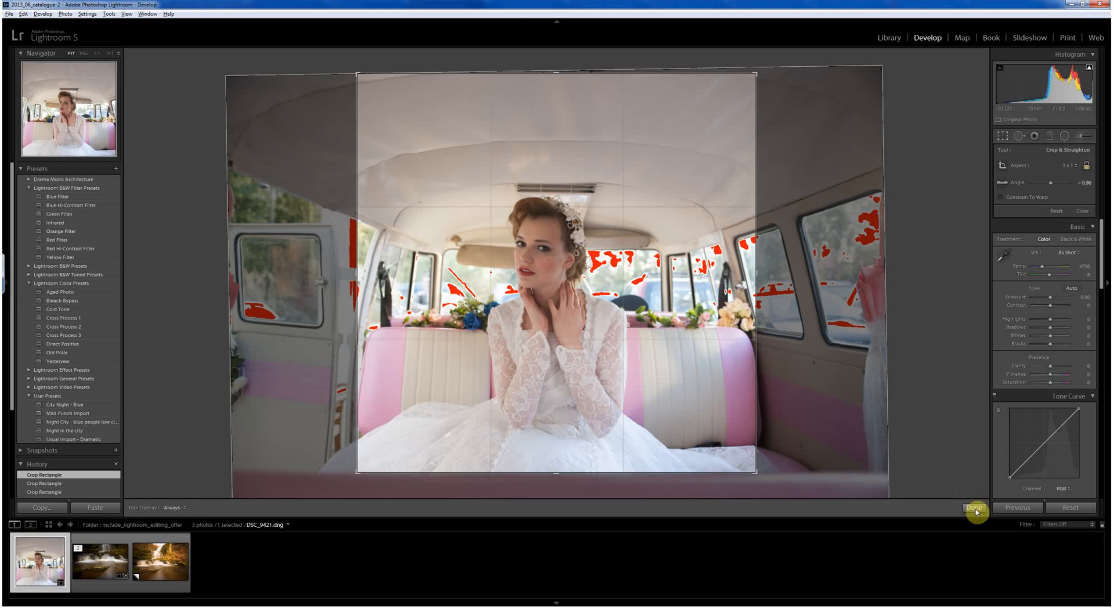
pyautogui.click(973, 507)
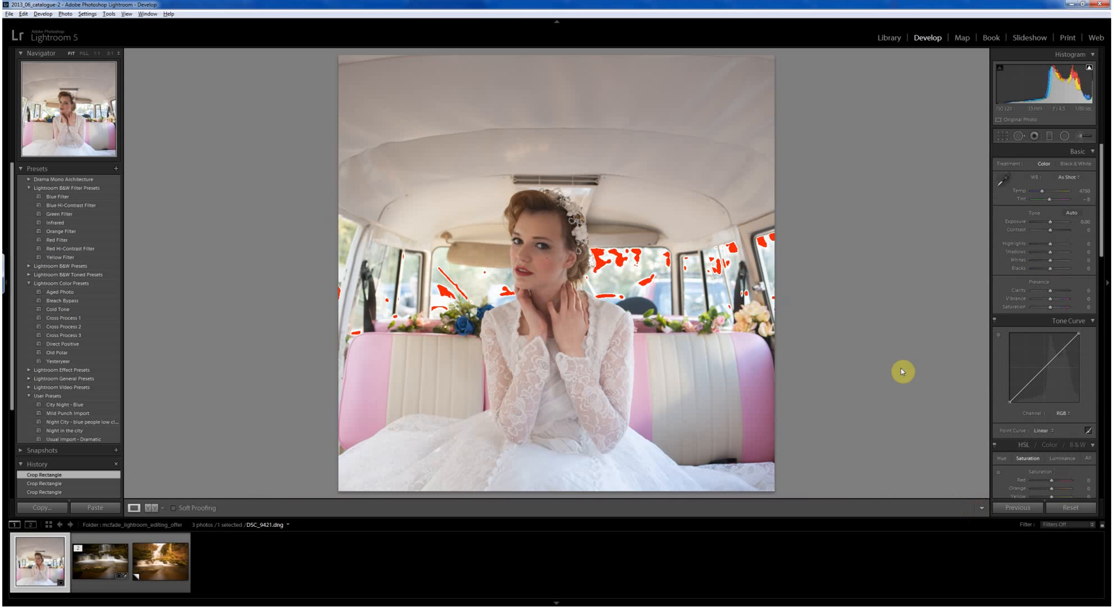
pyautogui.moveTo(1053, 351)
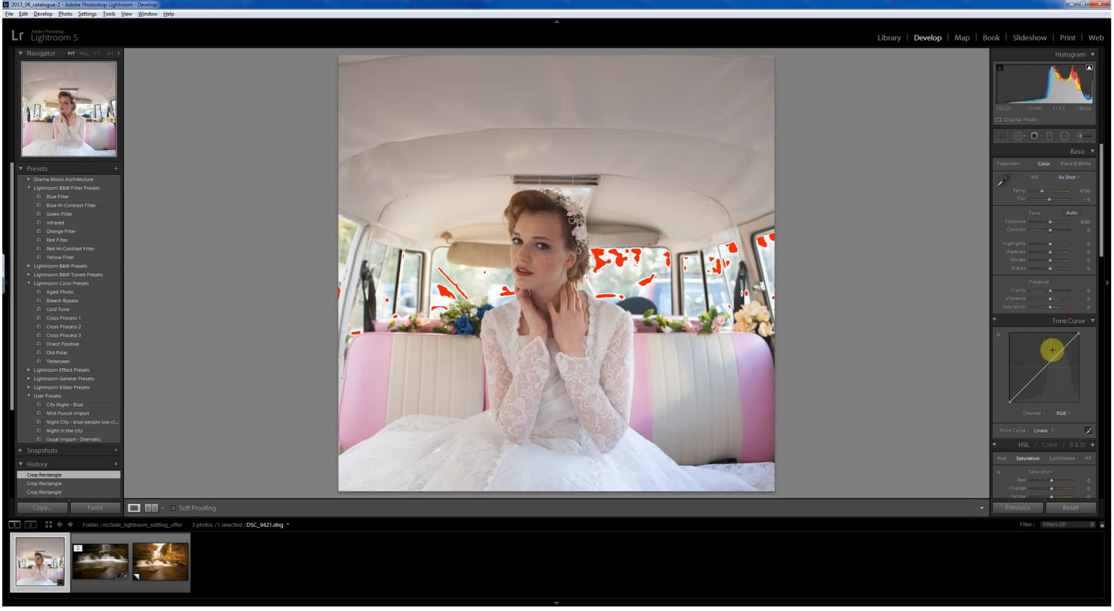
pyautogui.moveTo(1070, 255)
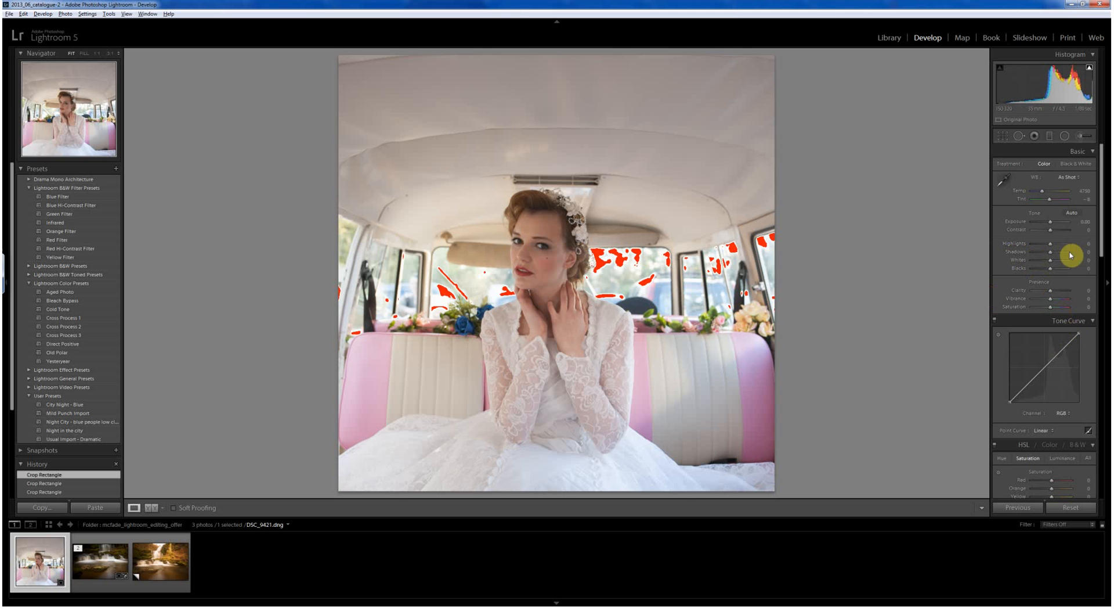
pyautogui.moveTo(1046, 295)
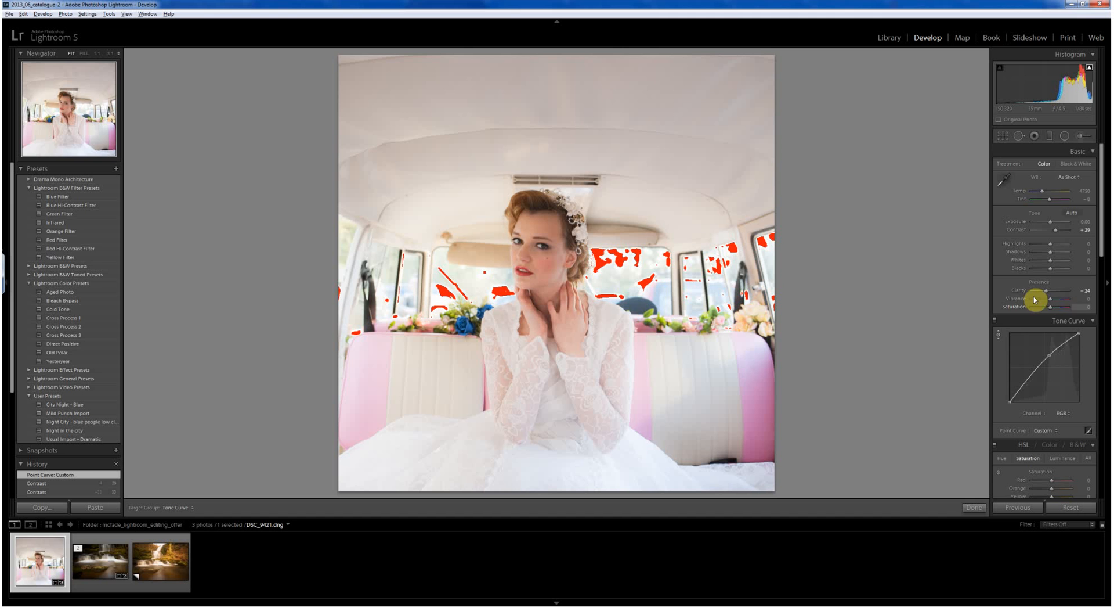
pyautogui.moveTo(1053, 229)
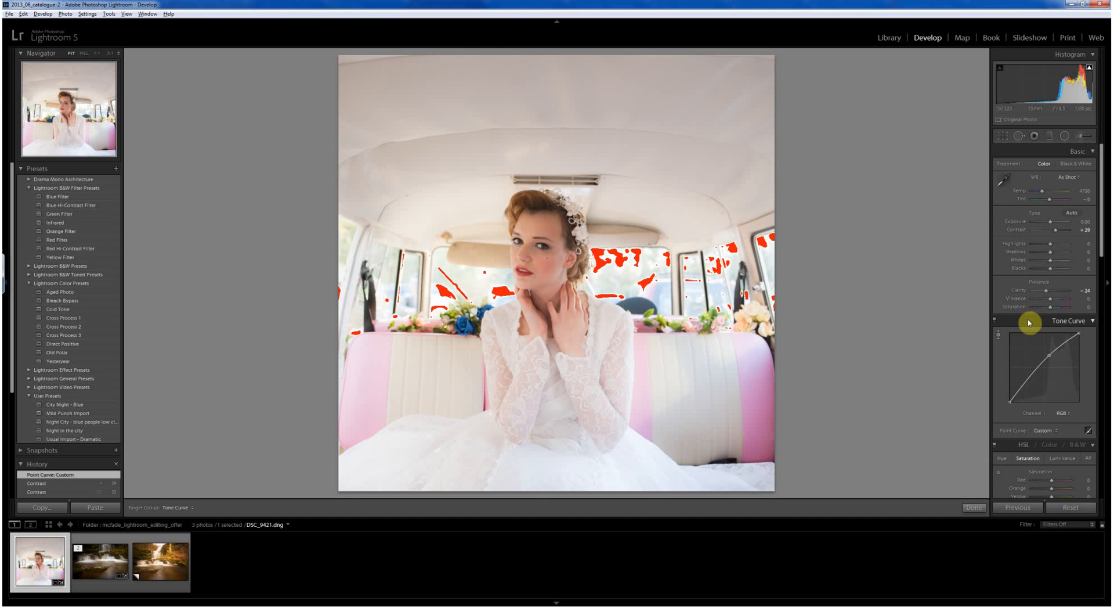
pyautogui.moveTo(1007, 286)
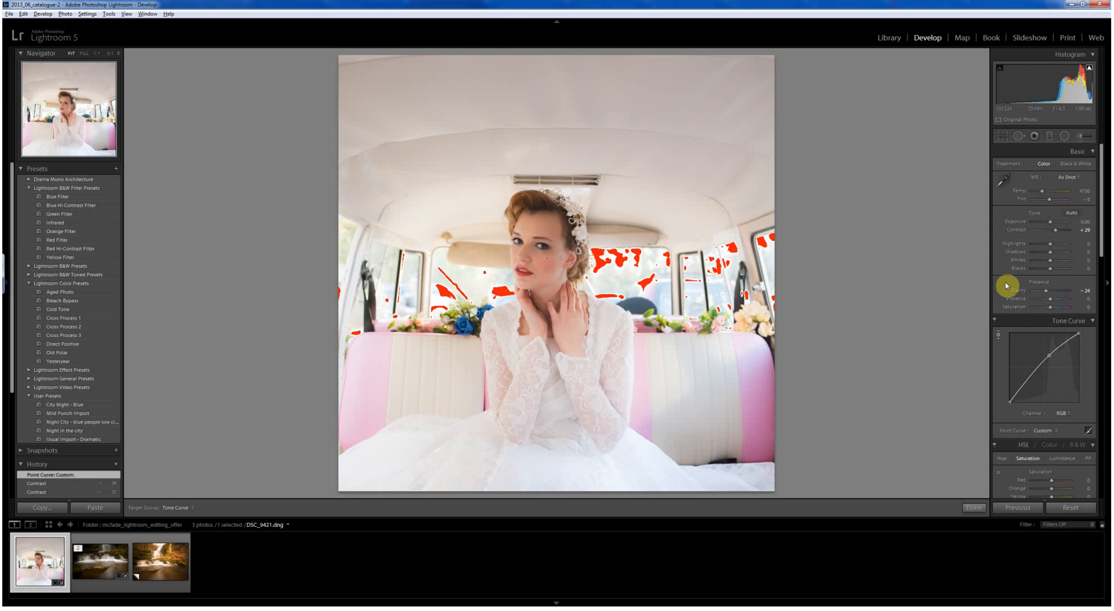
pyautogui.moveTo(1068, 261)
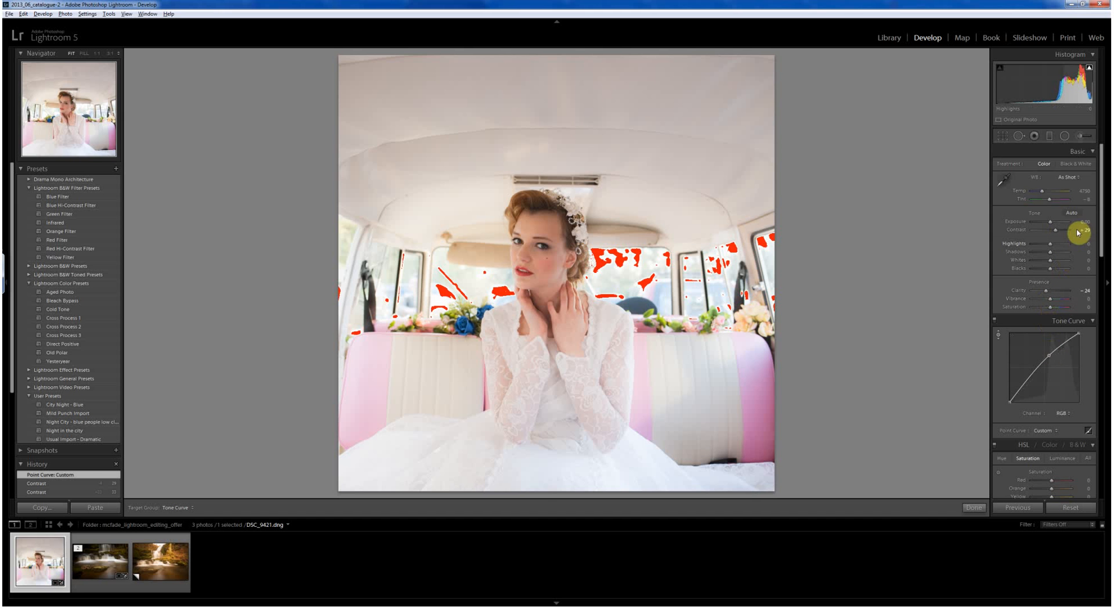
# Step: Reach the HSL panel and switch on the Saturation targeted adjustment tool
pyautogui.scroll(-3)
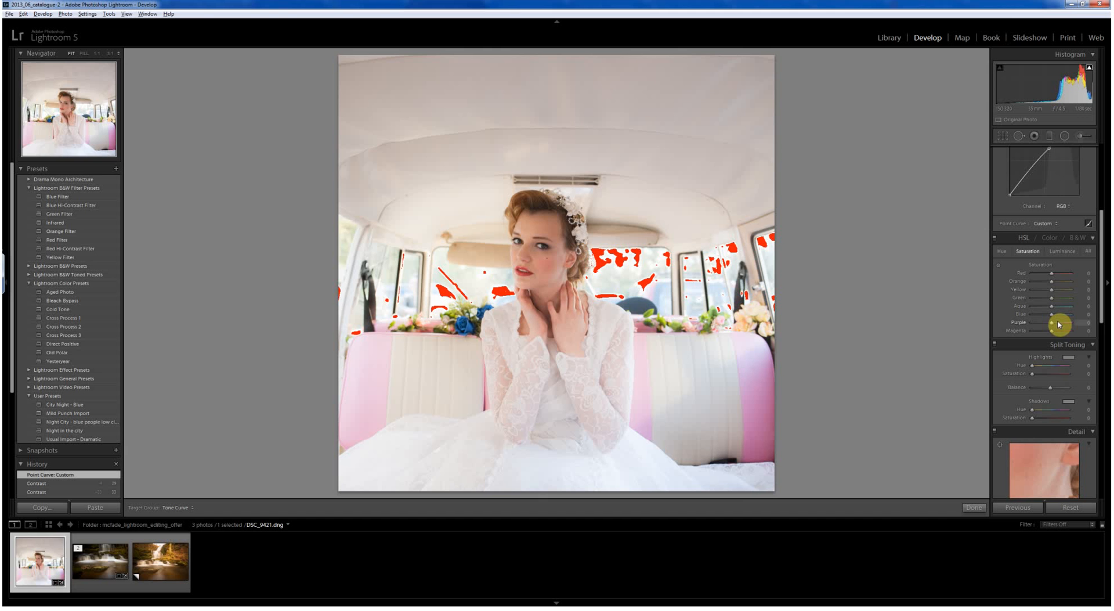
pyautogui.moveTo(1080, 286)
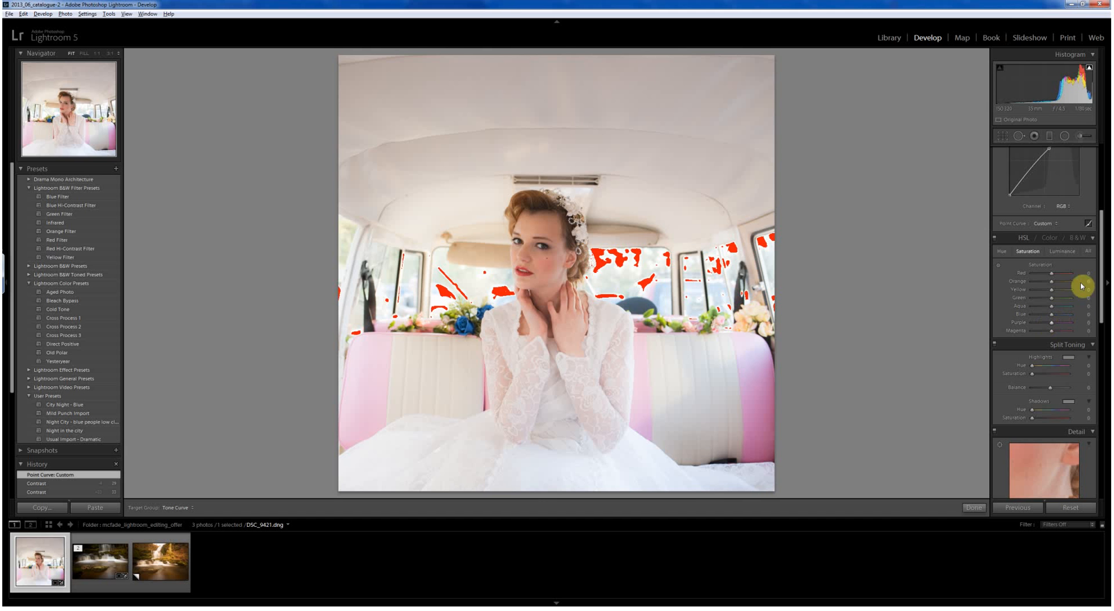
pyautogui.scroll(-3)
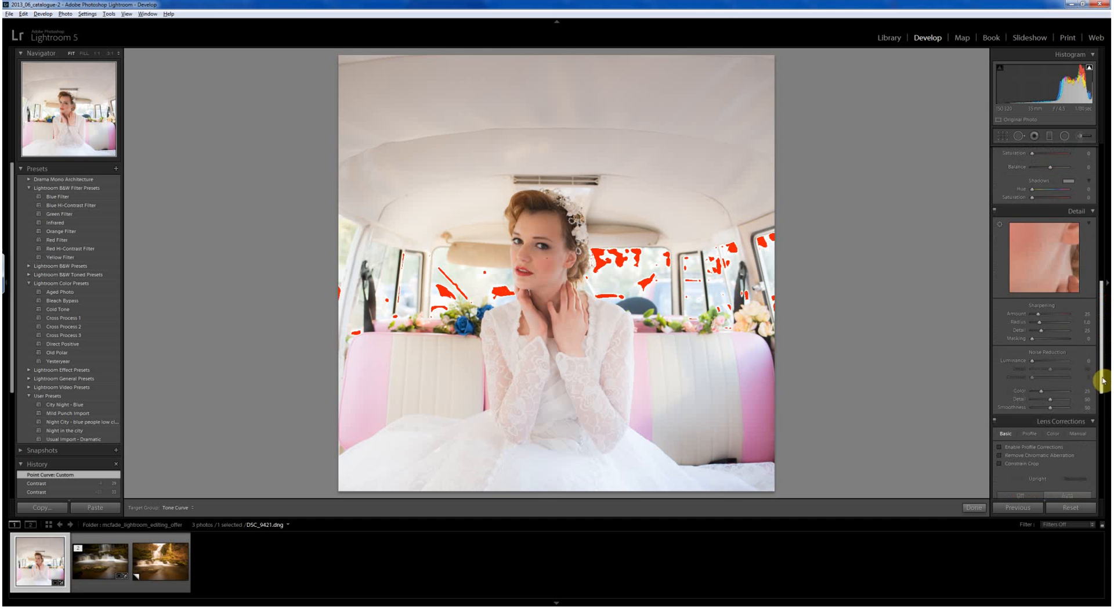
pyautogui.scroll(-3)
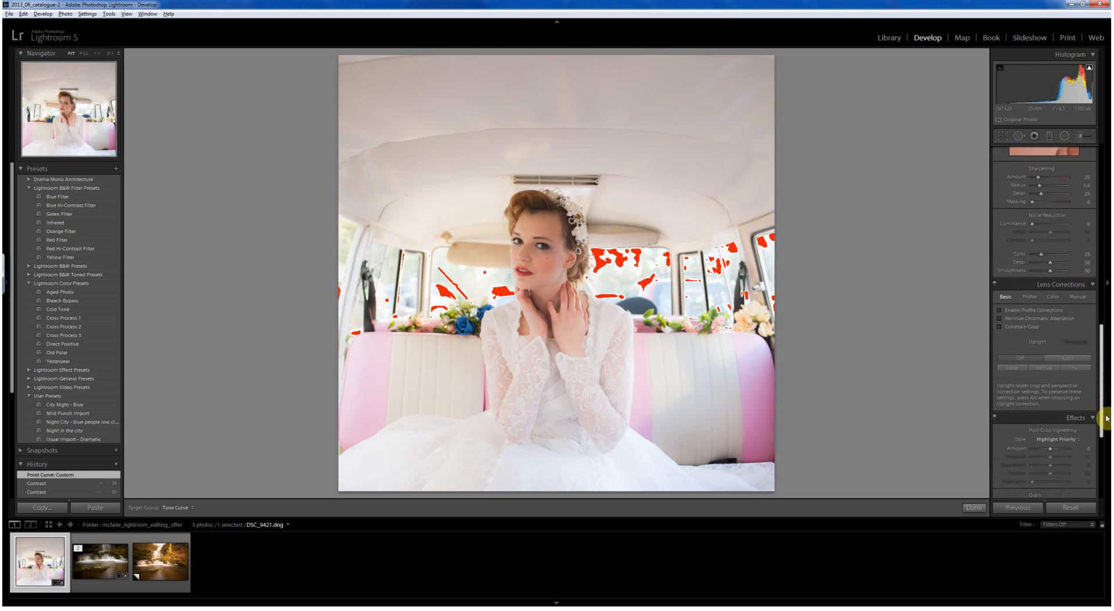
pyautogui.scroll(-3)
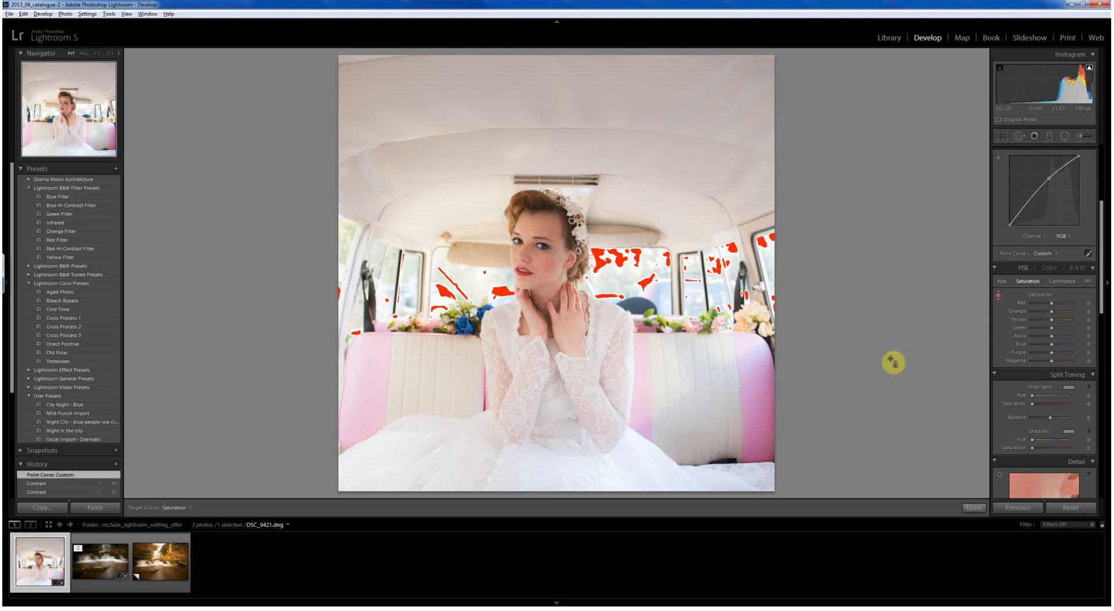
pyautogui.click(1045, 361)
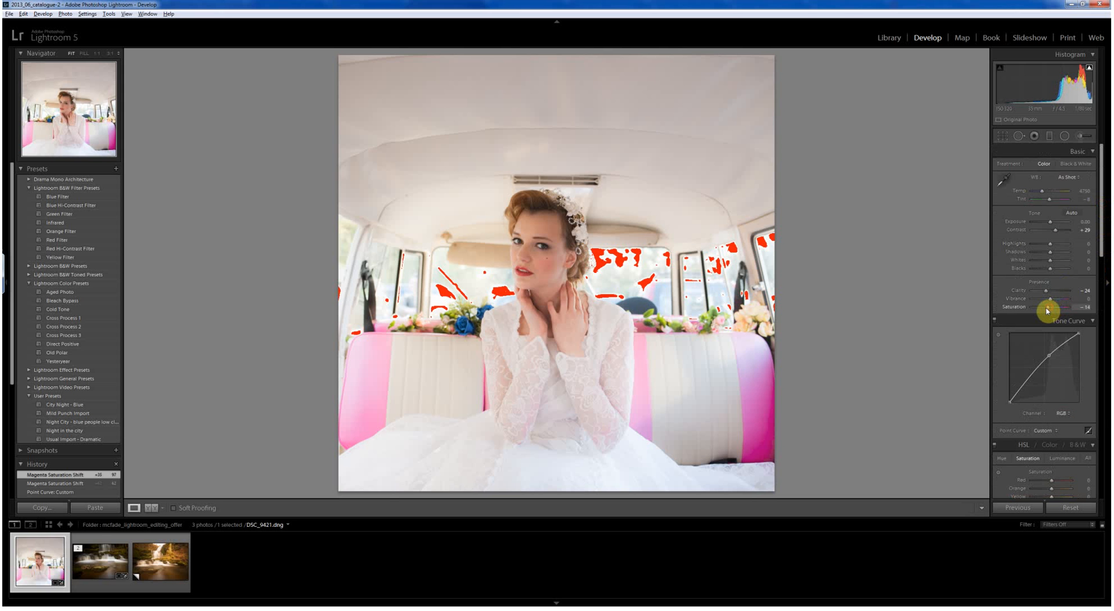
# Step: Lower the photo's overall Saturation to -36 in the Basic panel
pyautogui.moveTo(1059, 305); pyautogui.dragTo(1040, 305)
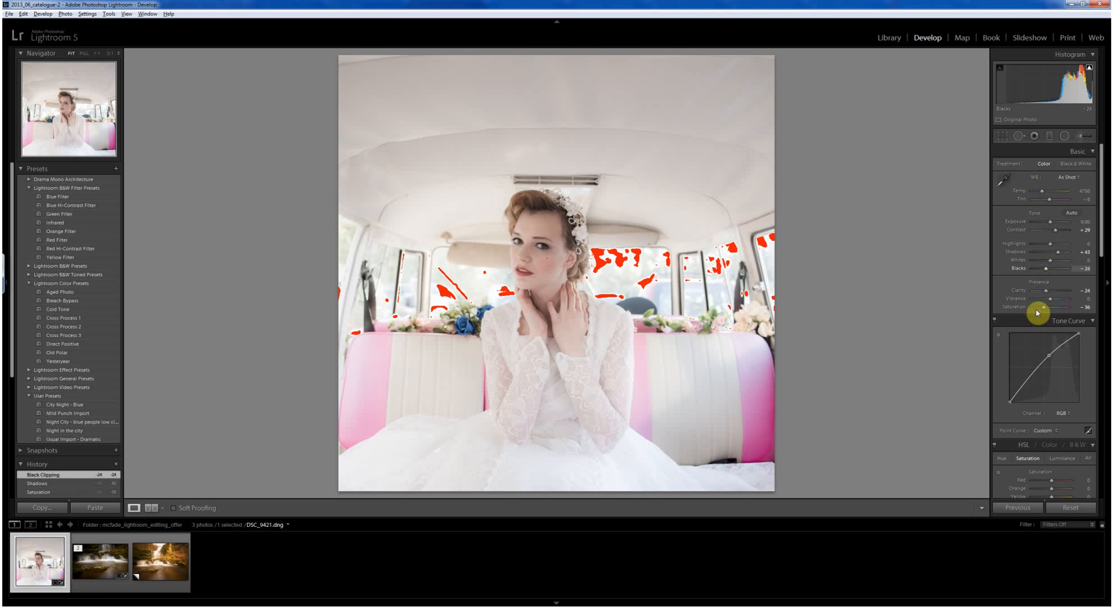
pyautogui.moveTo(1080, 275)
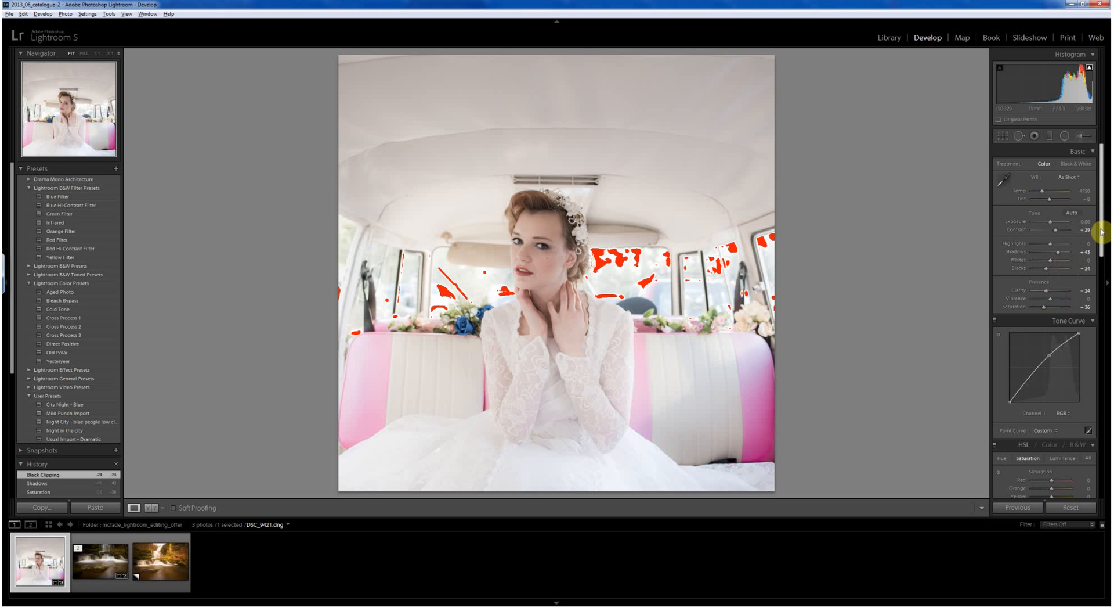
# Step: Apply a strong dark post-crop vignette with Midpoint 10 and Feather 92
pyautogui.scroll(-3)
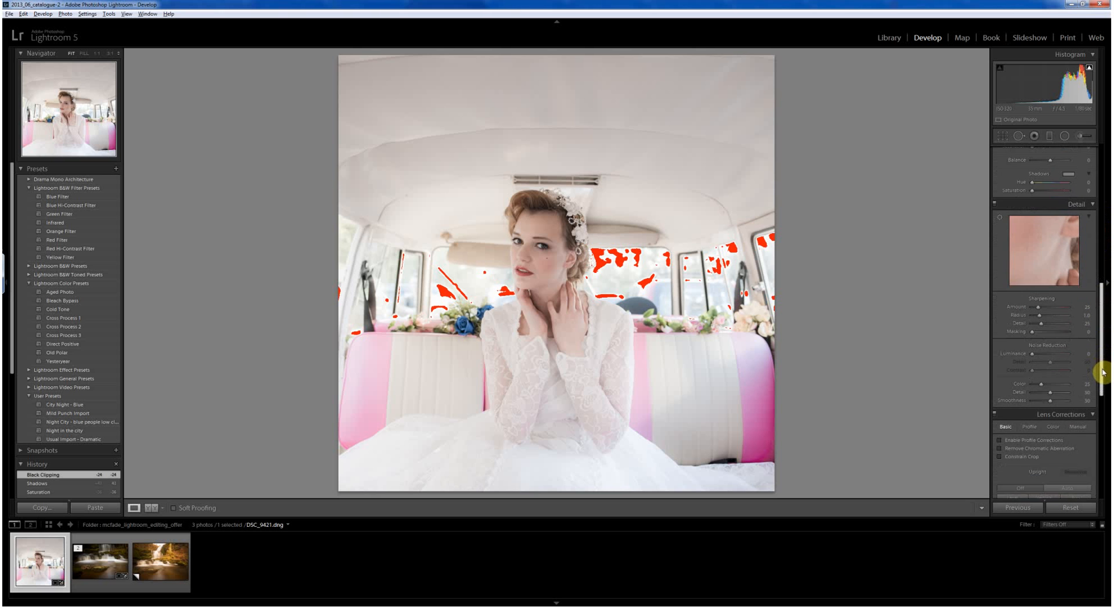
pyautogui.scroll(-3)
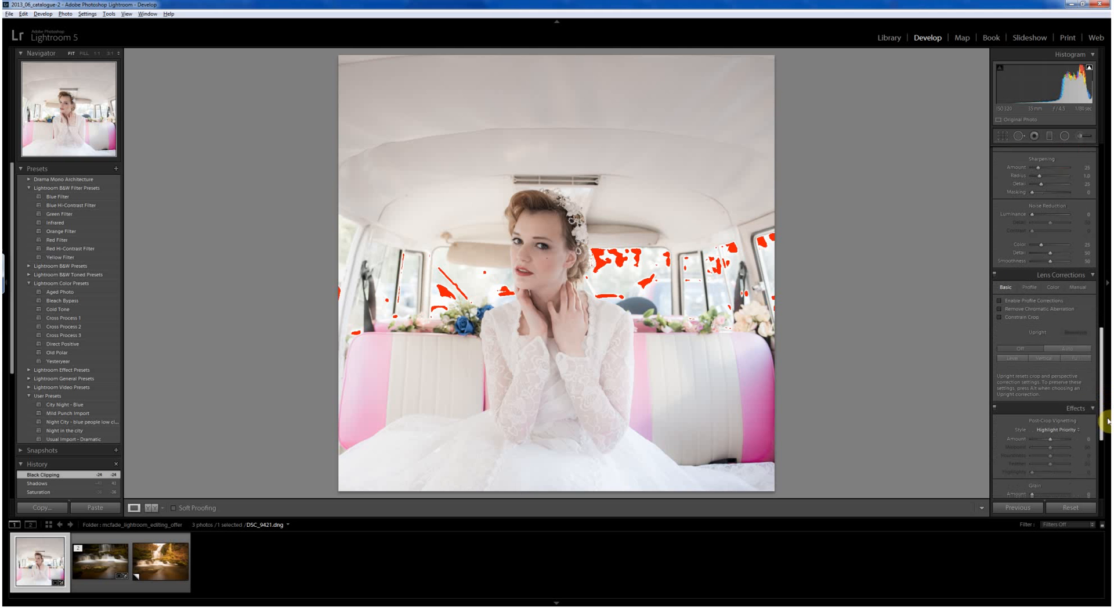
pyautogui.scroll(-3)
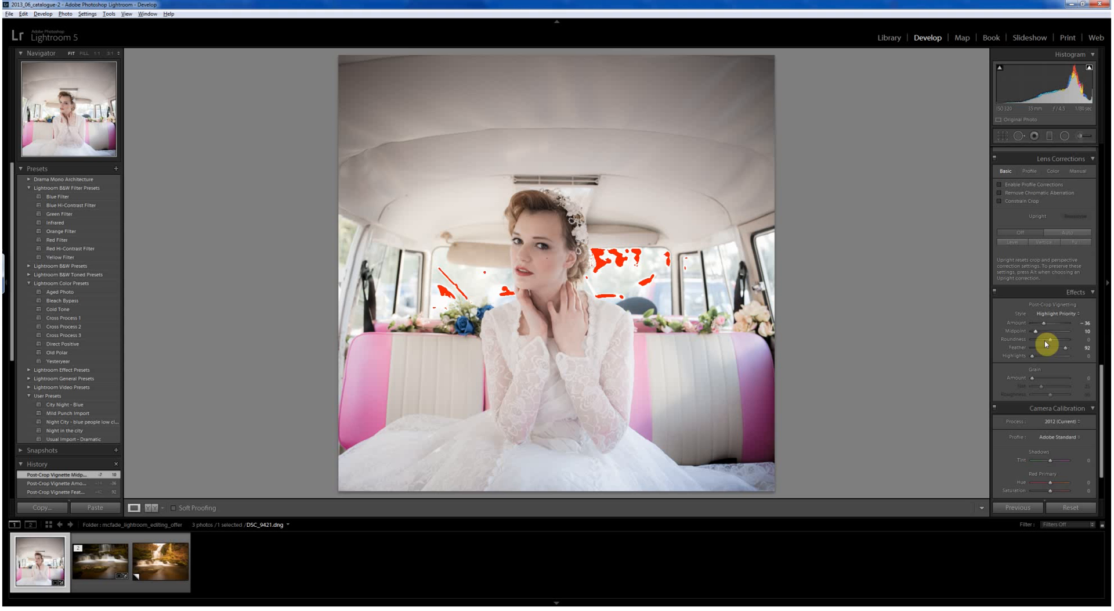
pyautogui.moveTo(1100, 389)
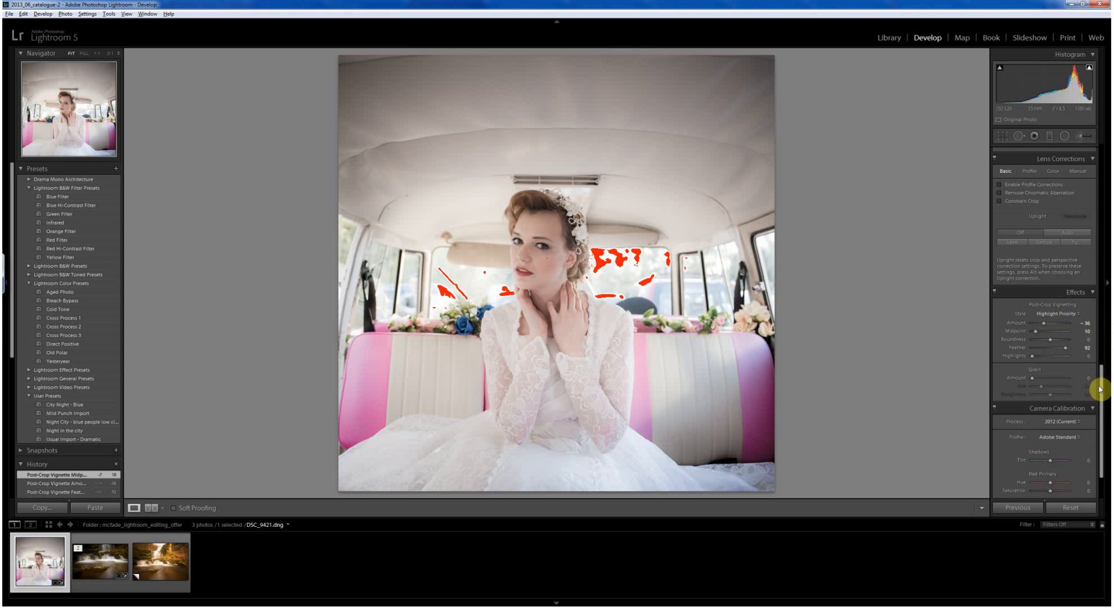
pyautogui.click(1077, 151)
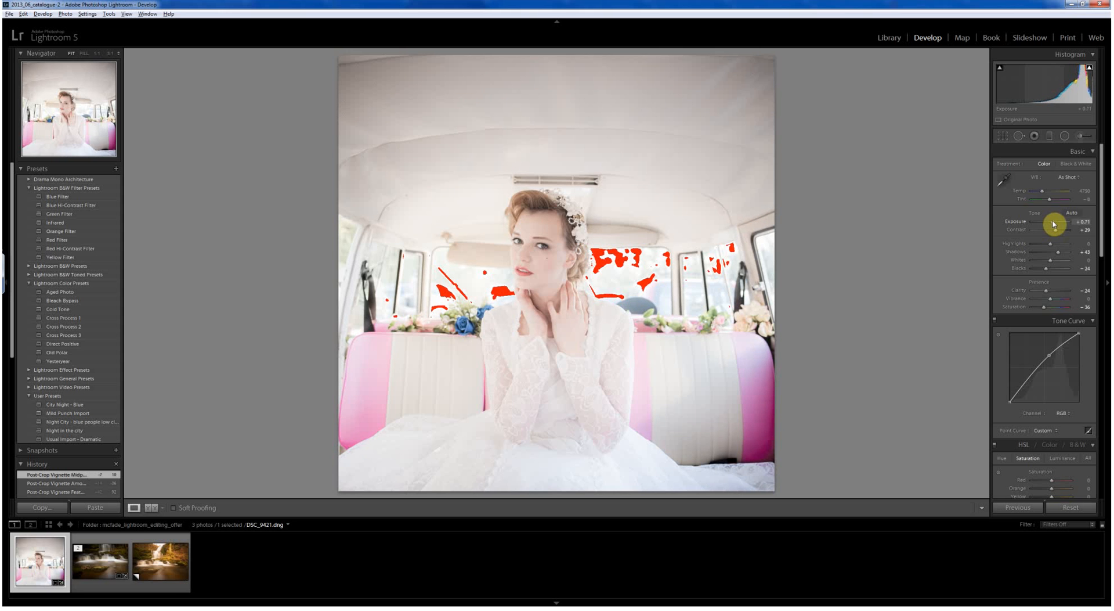
pyautogui.moveTo(1056, 209)
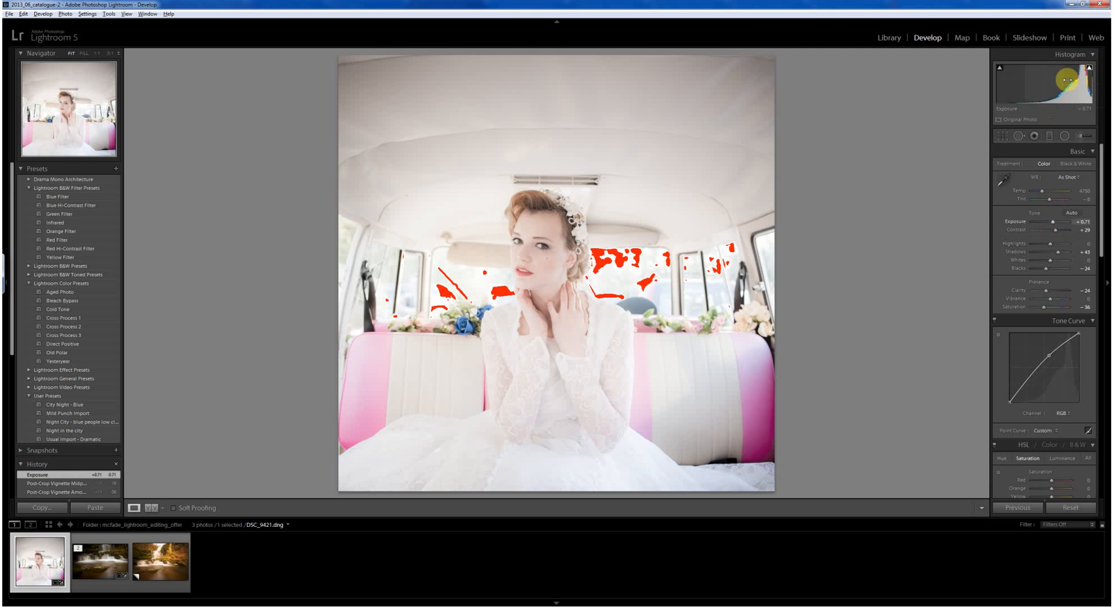
pyautogui.moveTo(1090, 70)
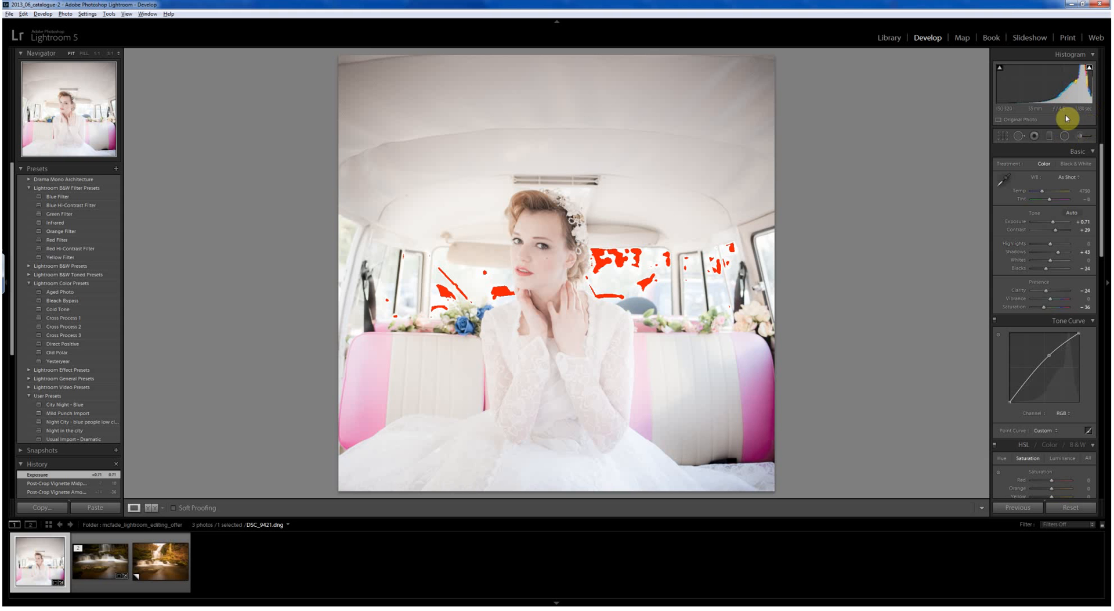
pyautogui.moveTo(561, 220)
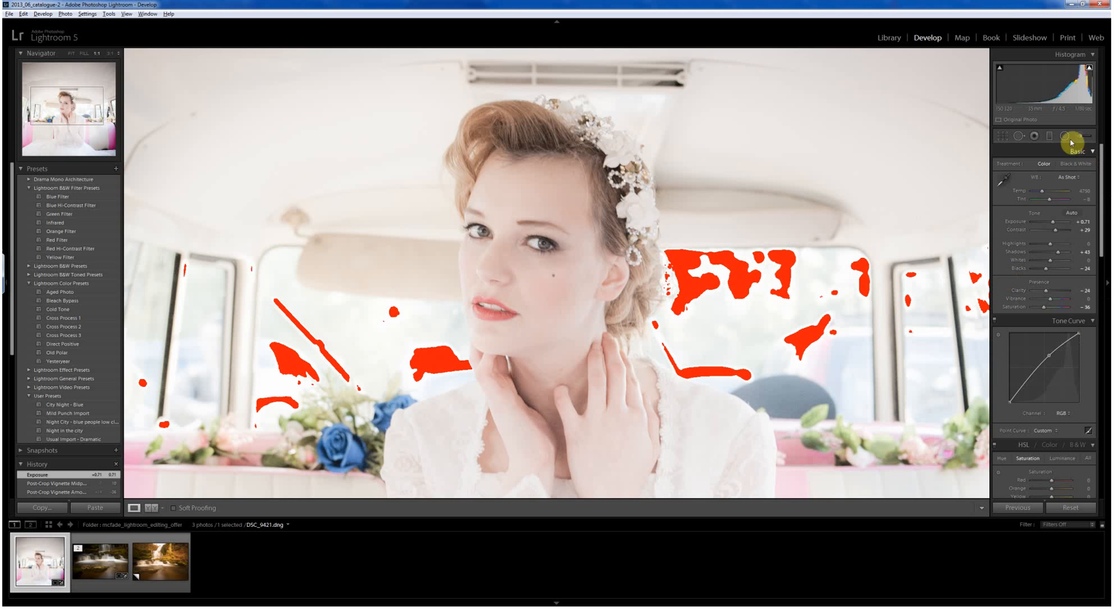
# Step: Select the Adjustment Brush and set its effect preset to Sharpness
pyautogui.click(1077, 136)
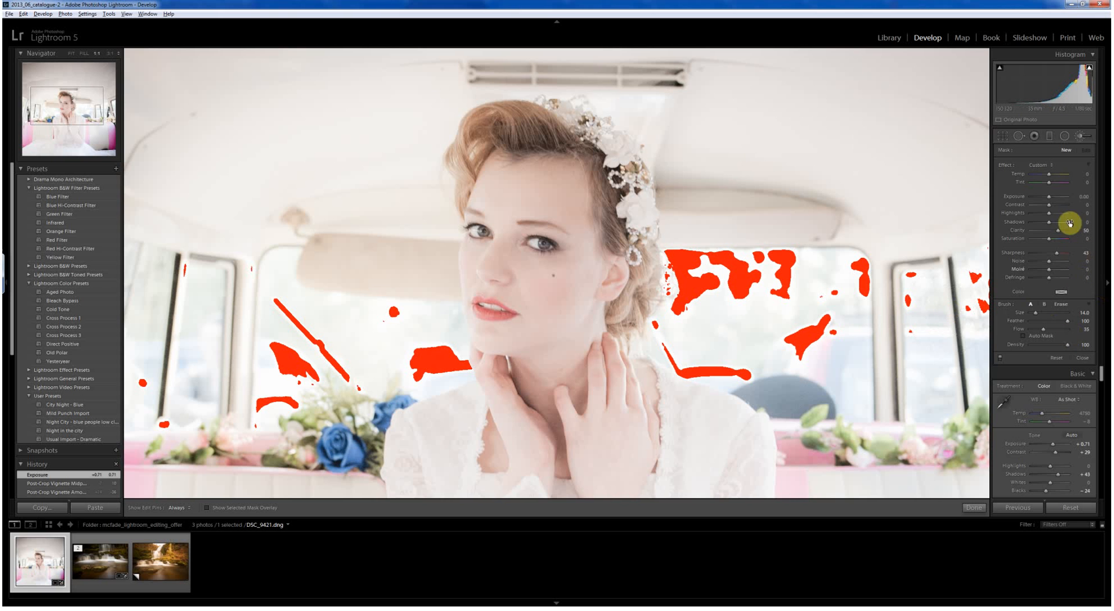
pyautogui.click(1049, 164)
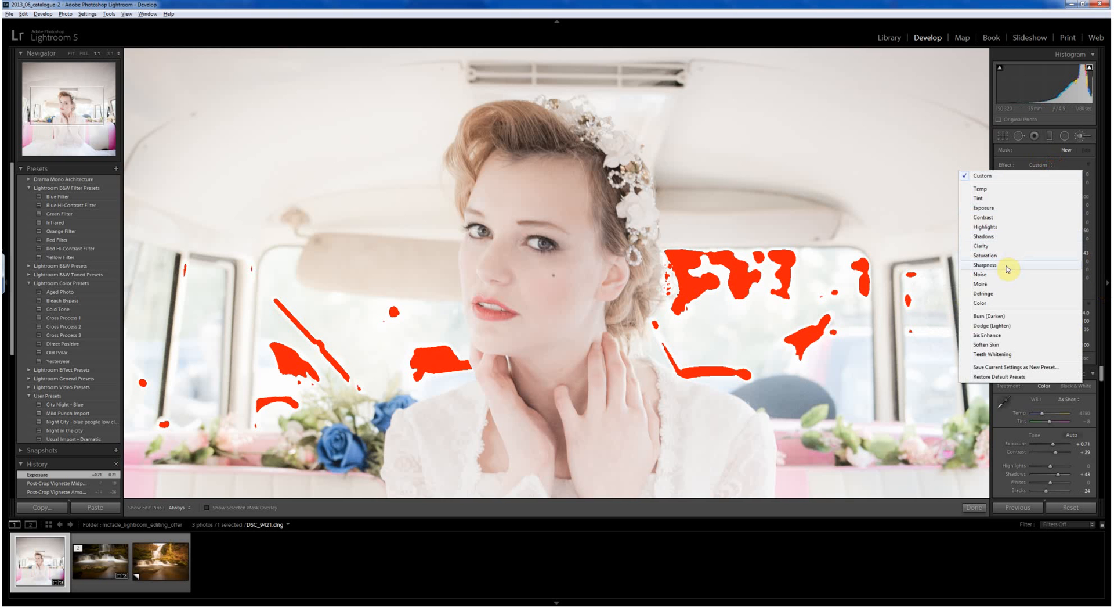
pyautogui.click(985, 264)
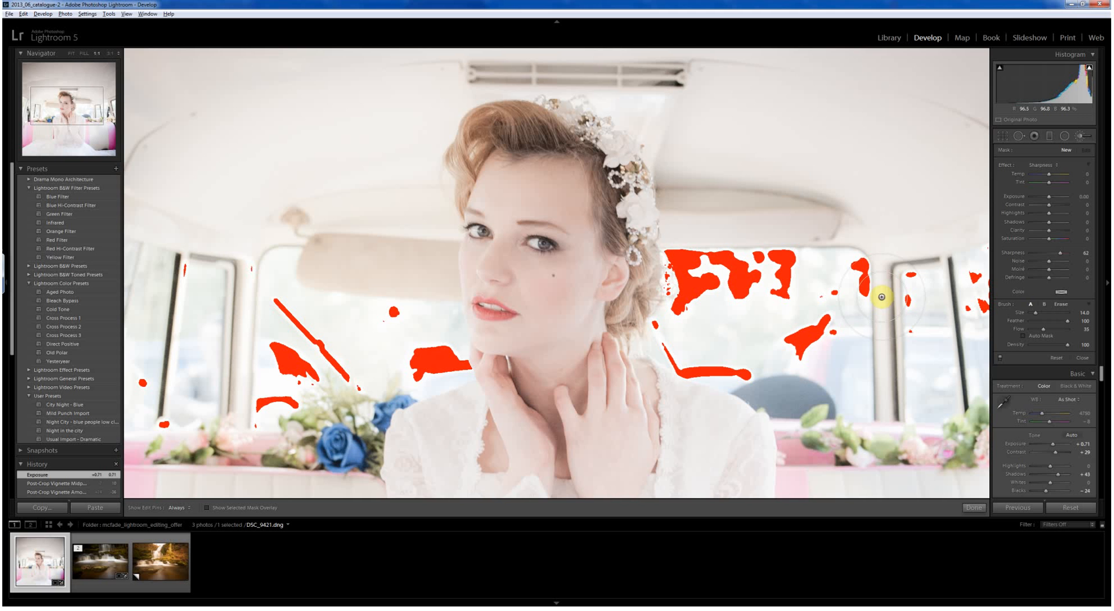
pyautogui.moveTo(729, 154)
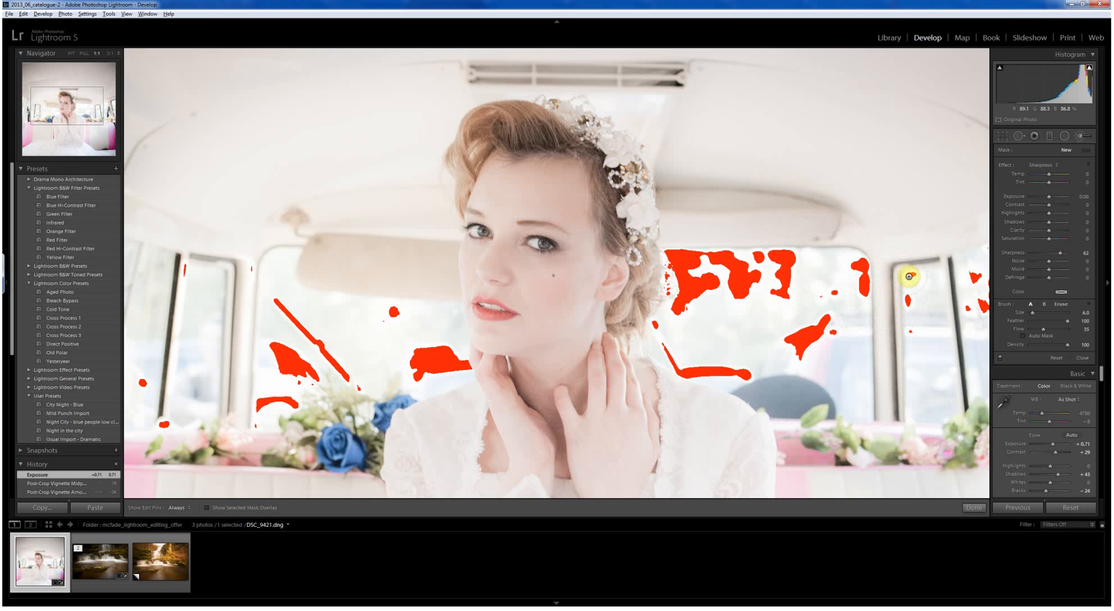
pyautogui.moveTo(1062, 344)
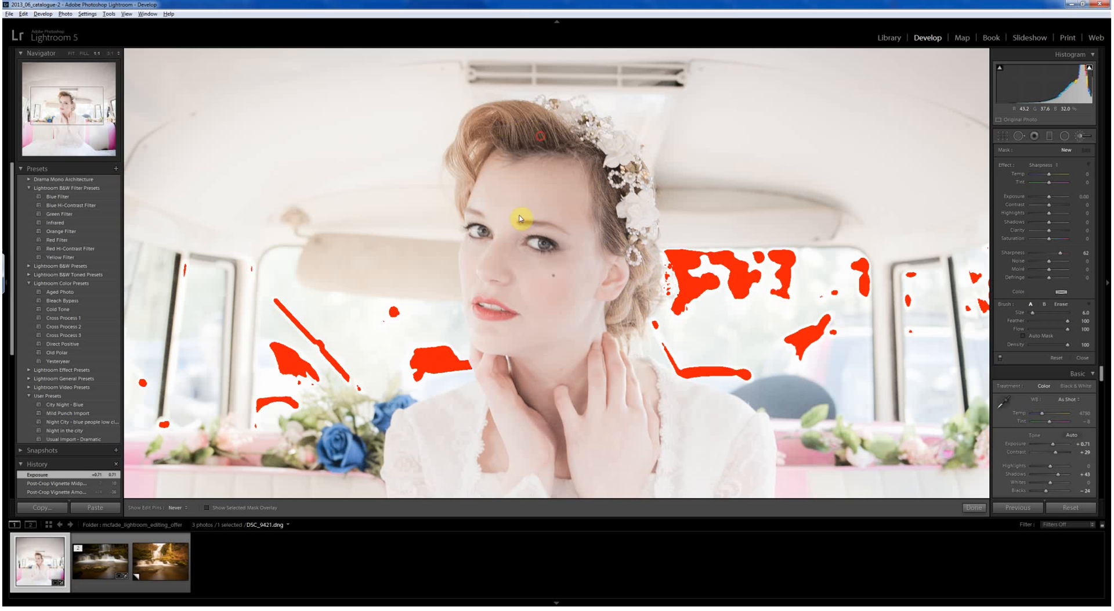
# Step: Paint sharpening strokes over the bride's eyes and lips, then fit the view
pyautogui.rightClick(489, 240)
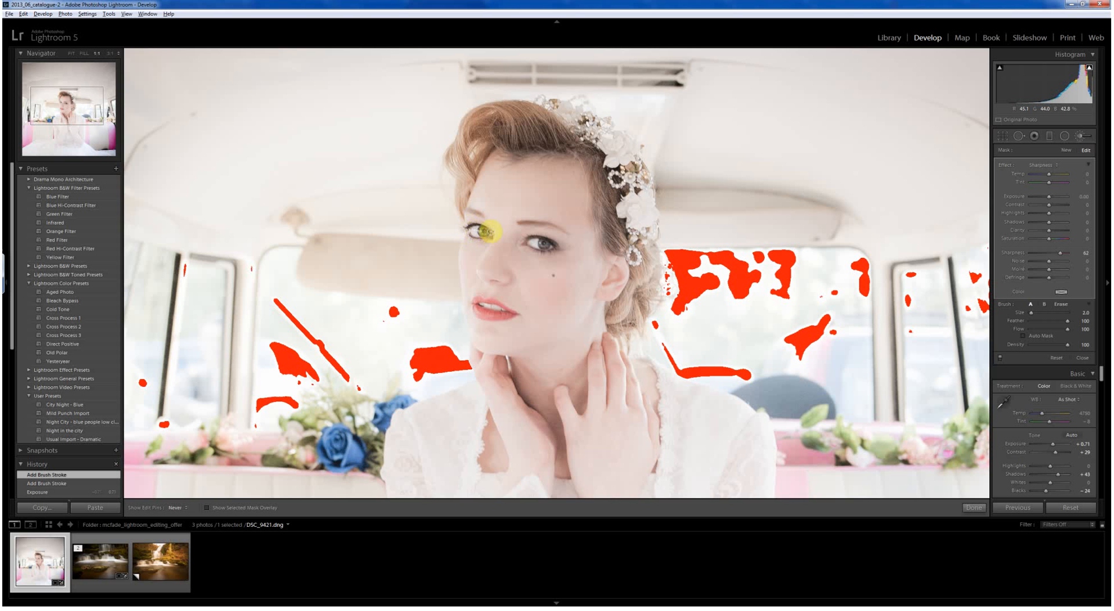
pyautogui.click(543, 239)
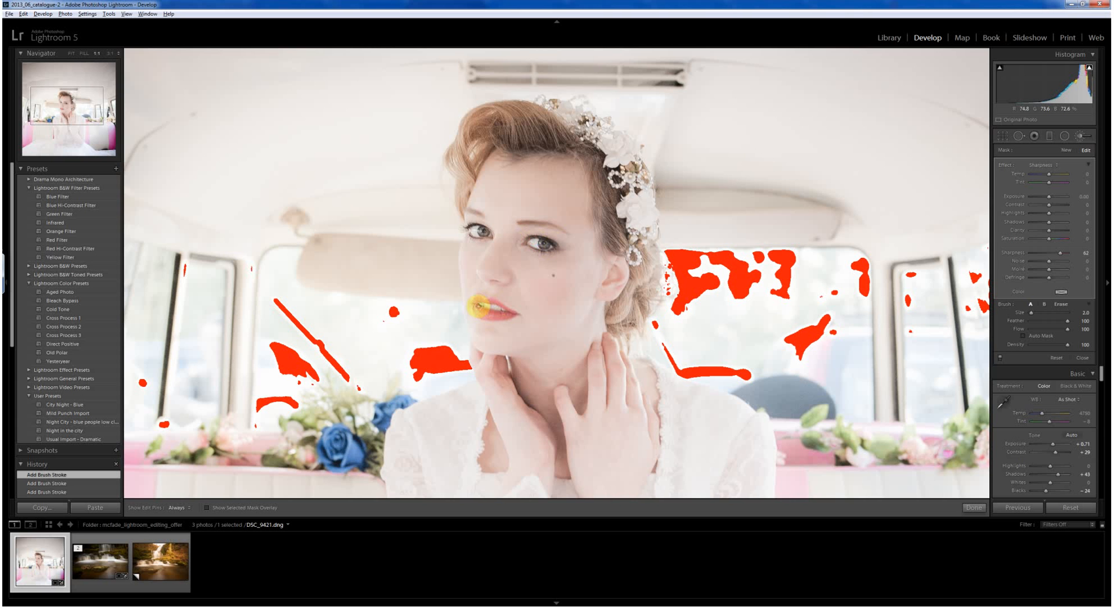
pyautogui.click(176, 508)
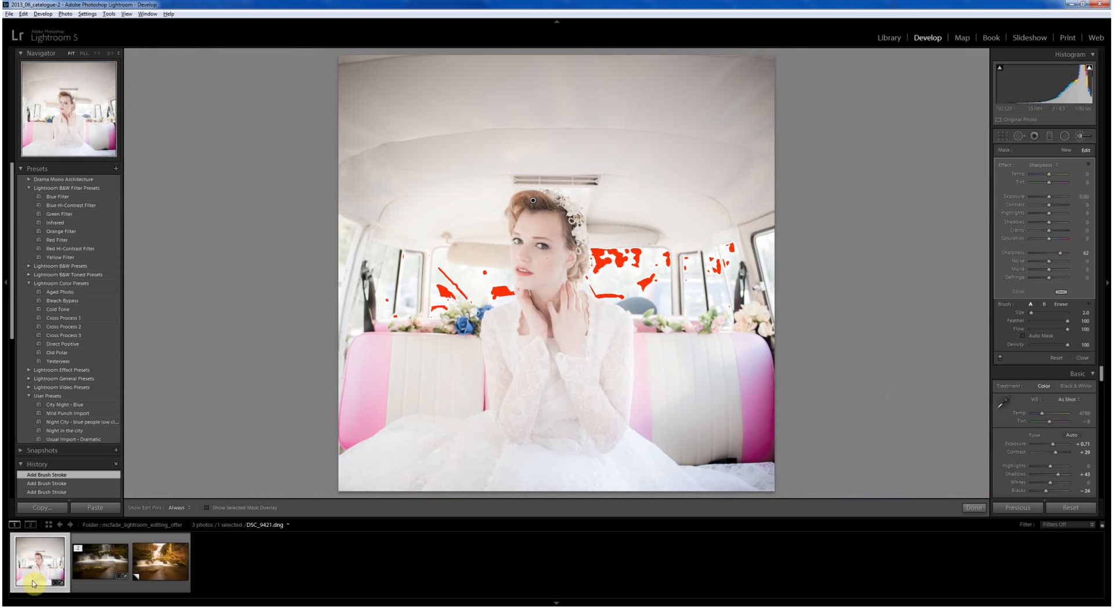
# Step: Bring up the filmstrip context menu for the bride photo to create a virtual copy
pyautogui.rightClick(39, 562)
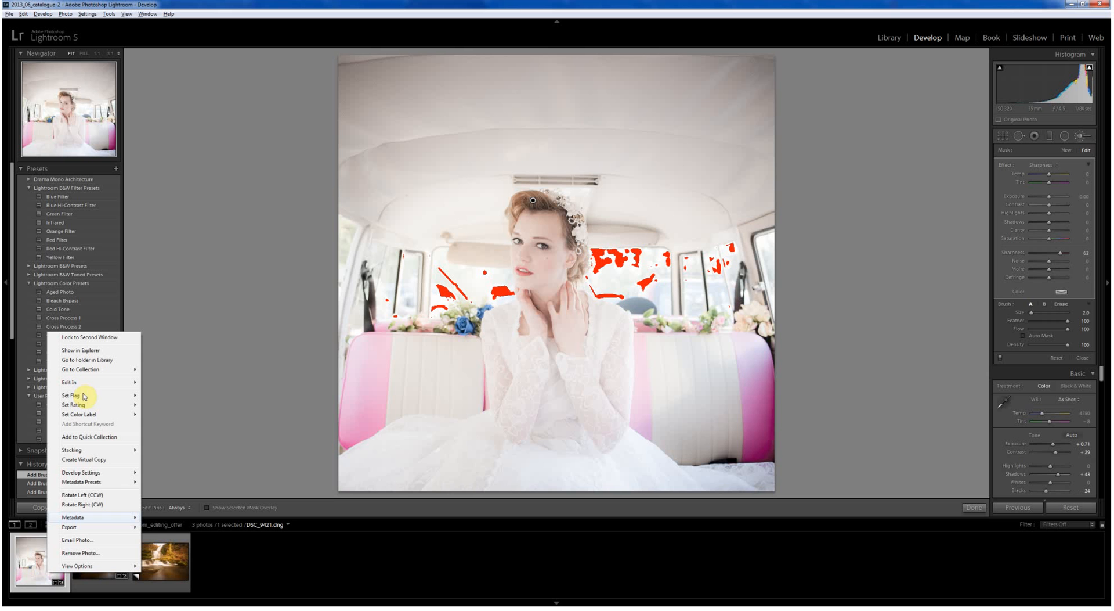
pyautogui.moveTo(102, 462)
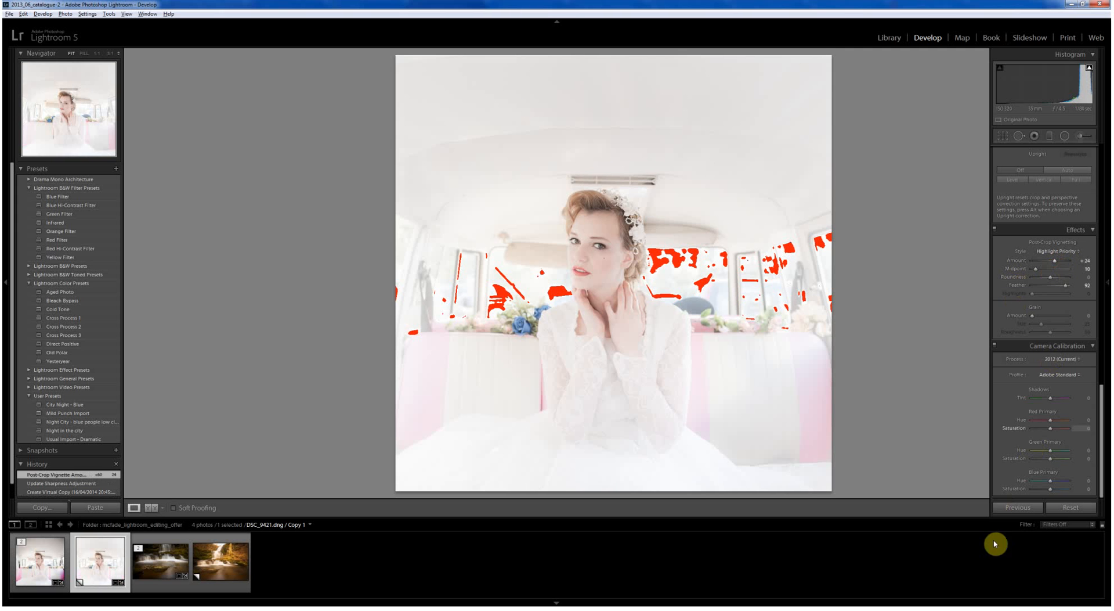
pyautogui.moveTo(361, 533)
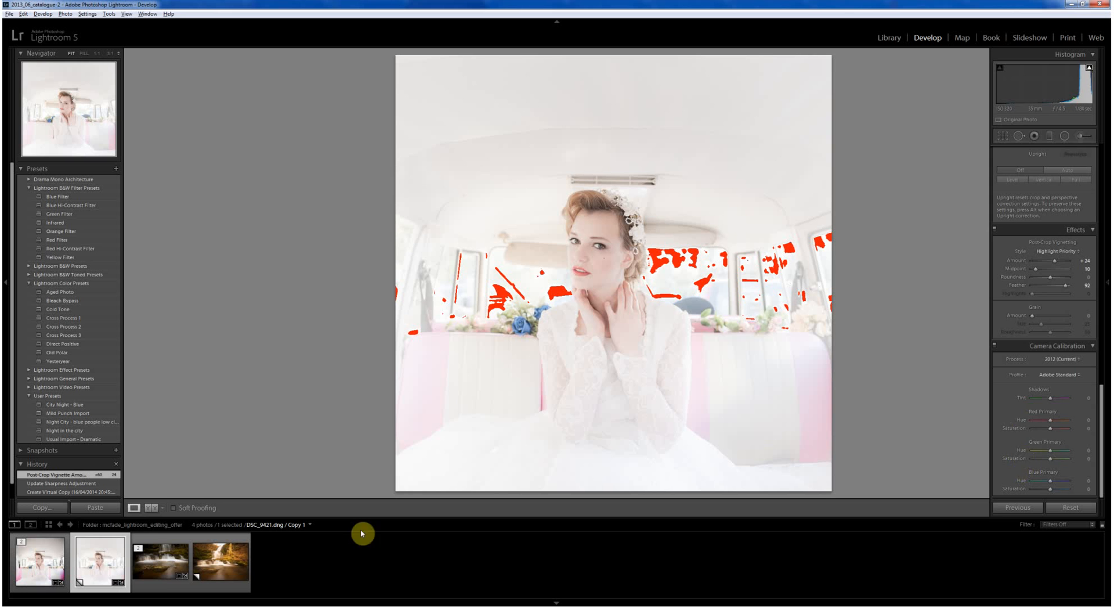
# Step: Create a second virtual copy reset to the original, then reselect the dark-vignette edit
pyautogui.rightClick(109, 562)
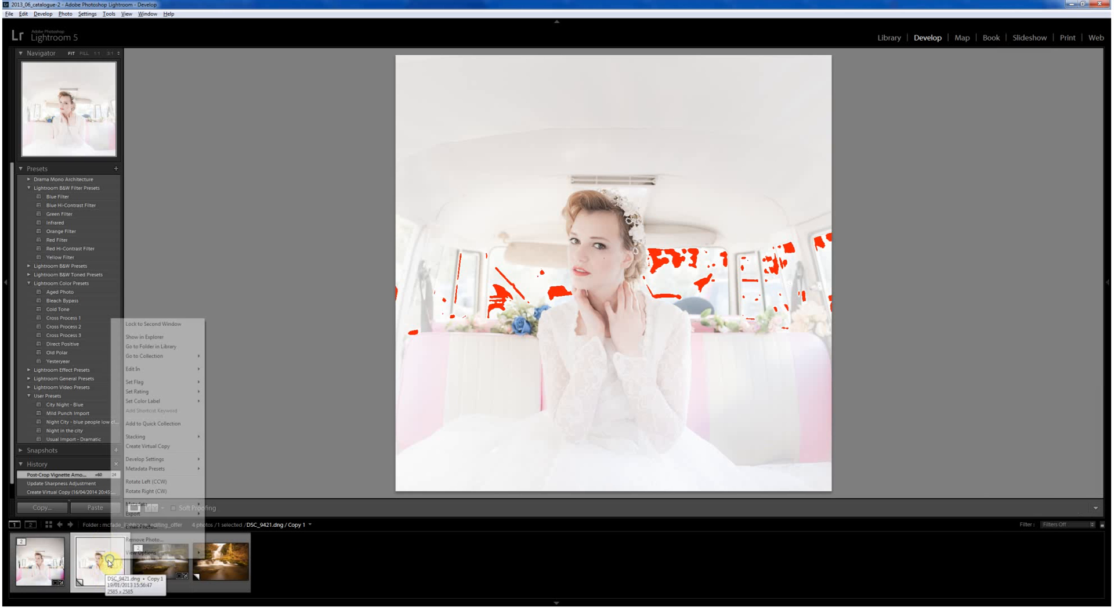
pyautogui.click(149, 446)
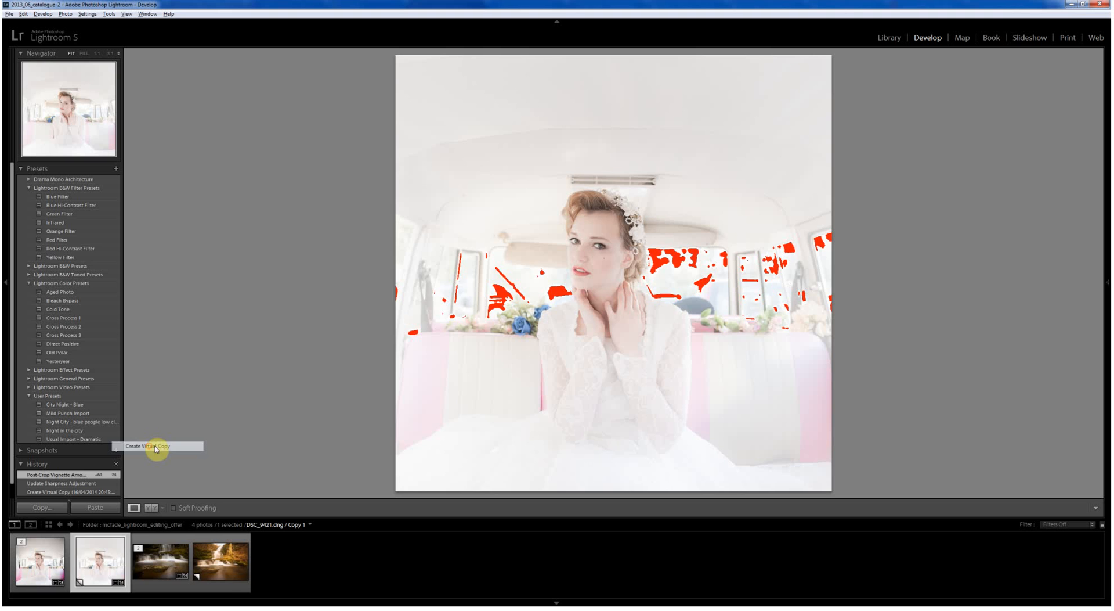
pyautogui.click(151, 446)
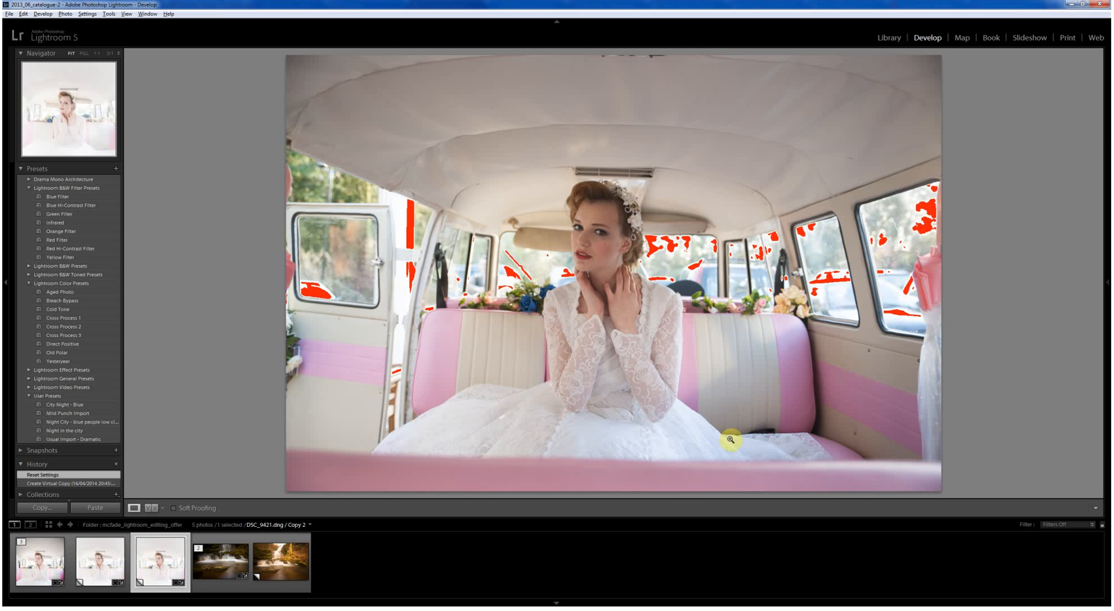
pyautogui.click(39, 561)
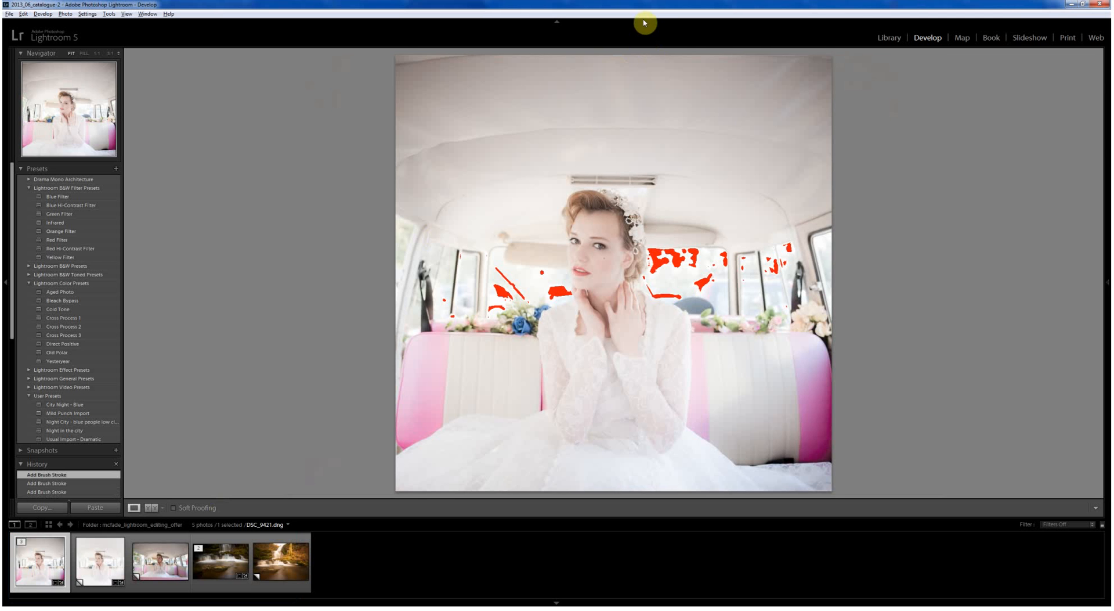
pyautogui.moveTo(207, 584)
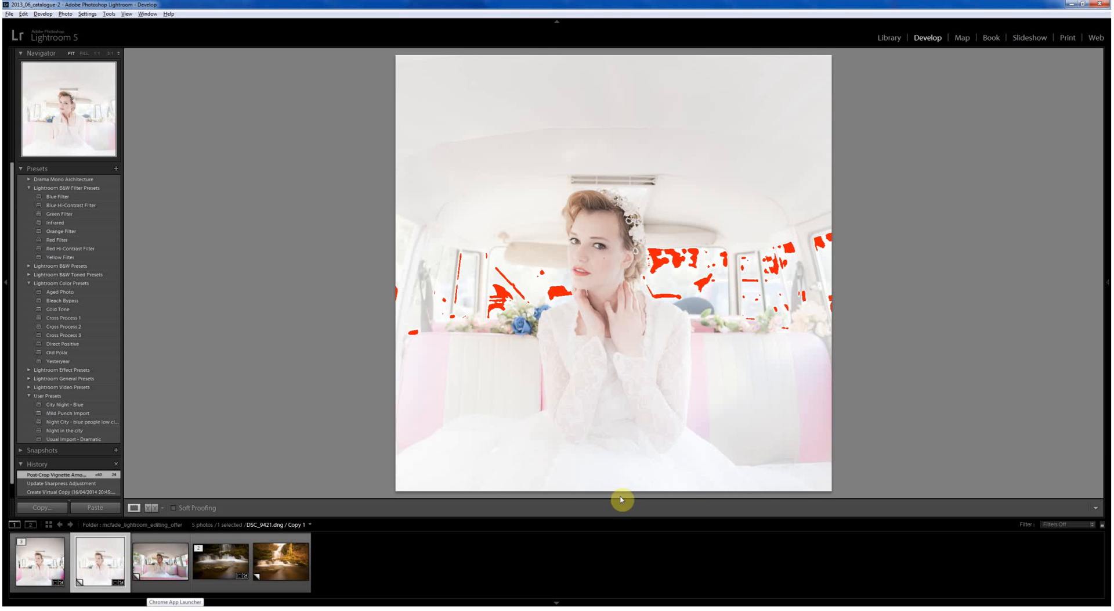
pyautogui.moveTo(498, 591)
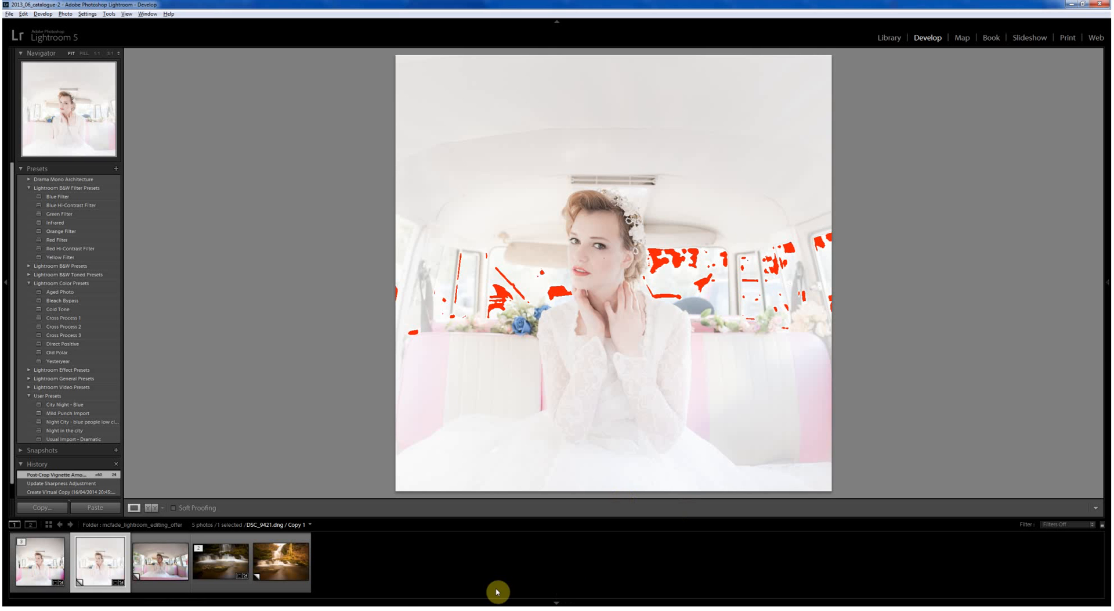